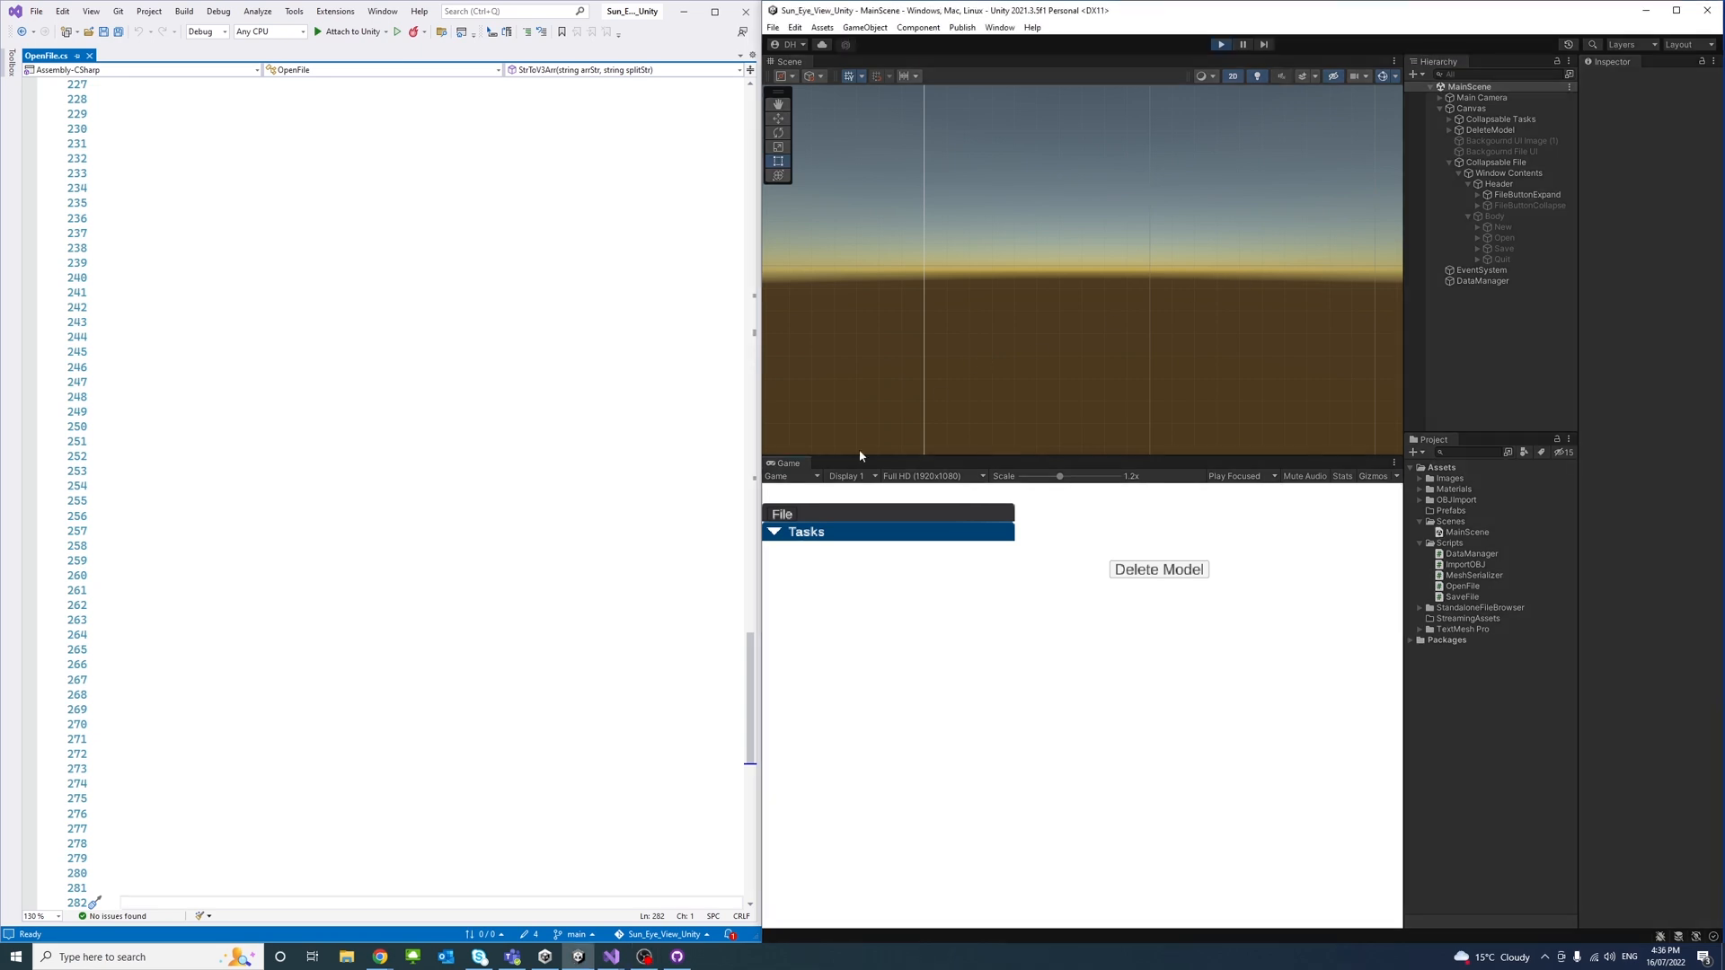
Expand, collapse, then re-expand the running game's File menu to show New, Open, Save and Quit
click(783, 514)
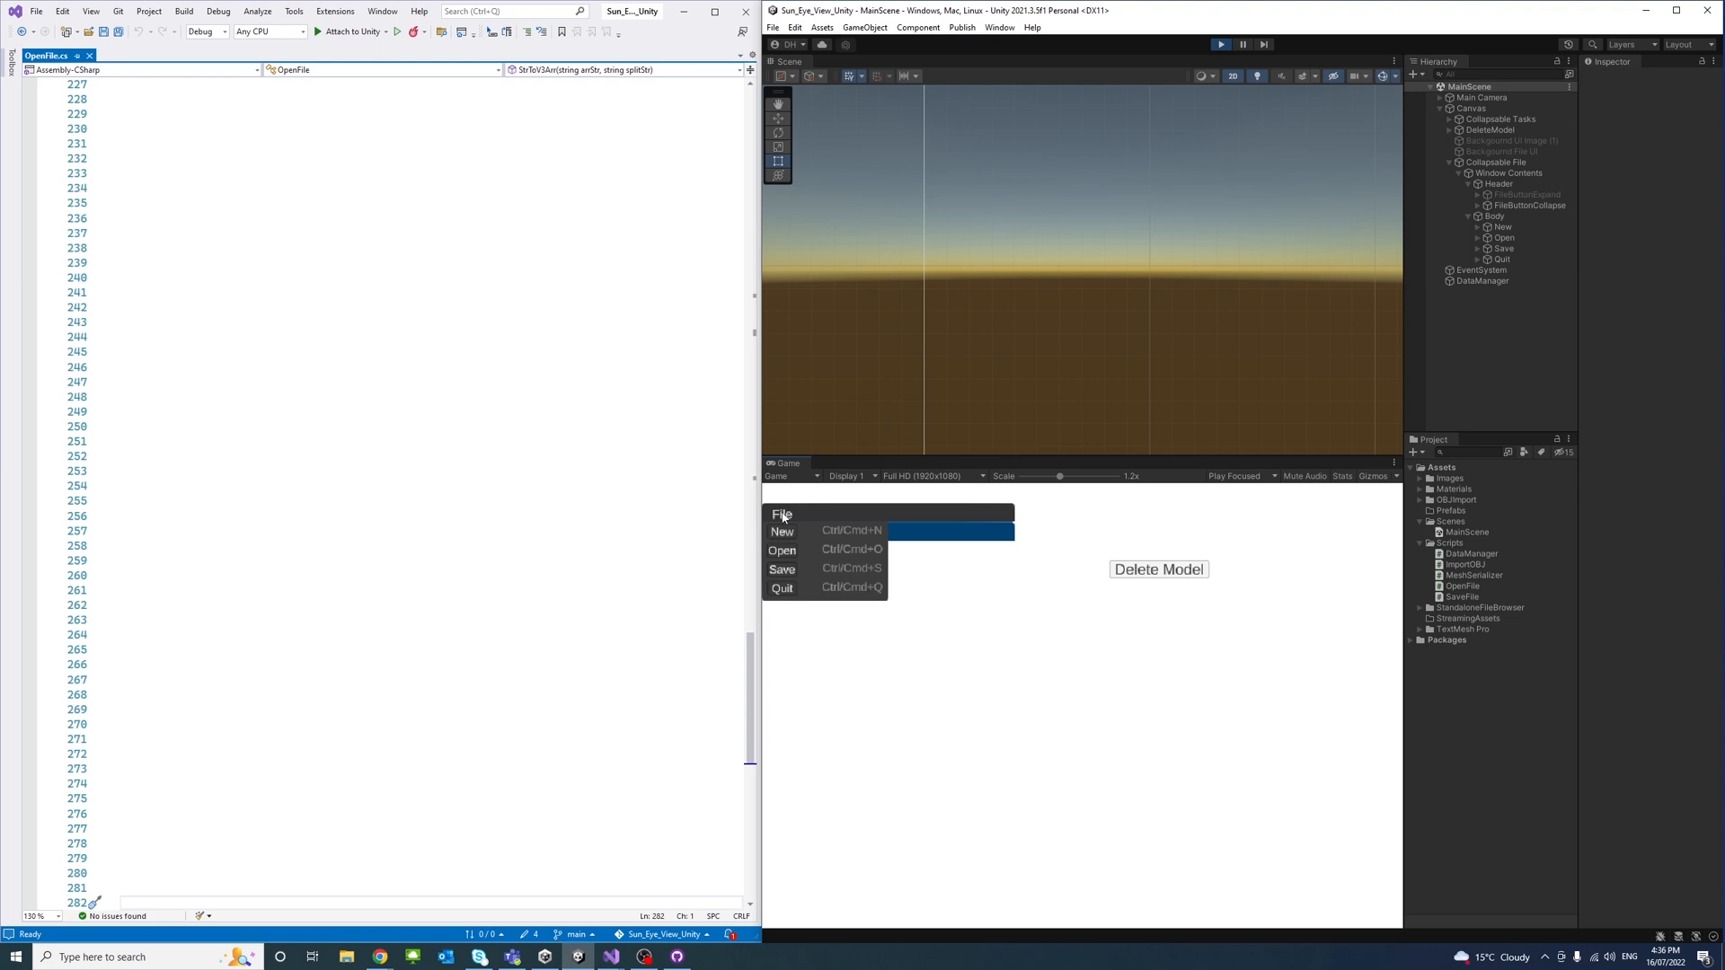
mouse_move(781, 529)
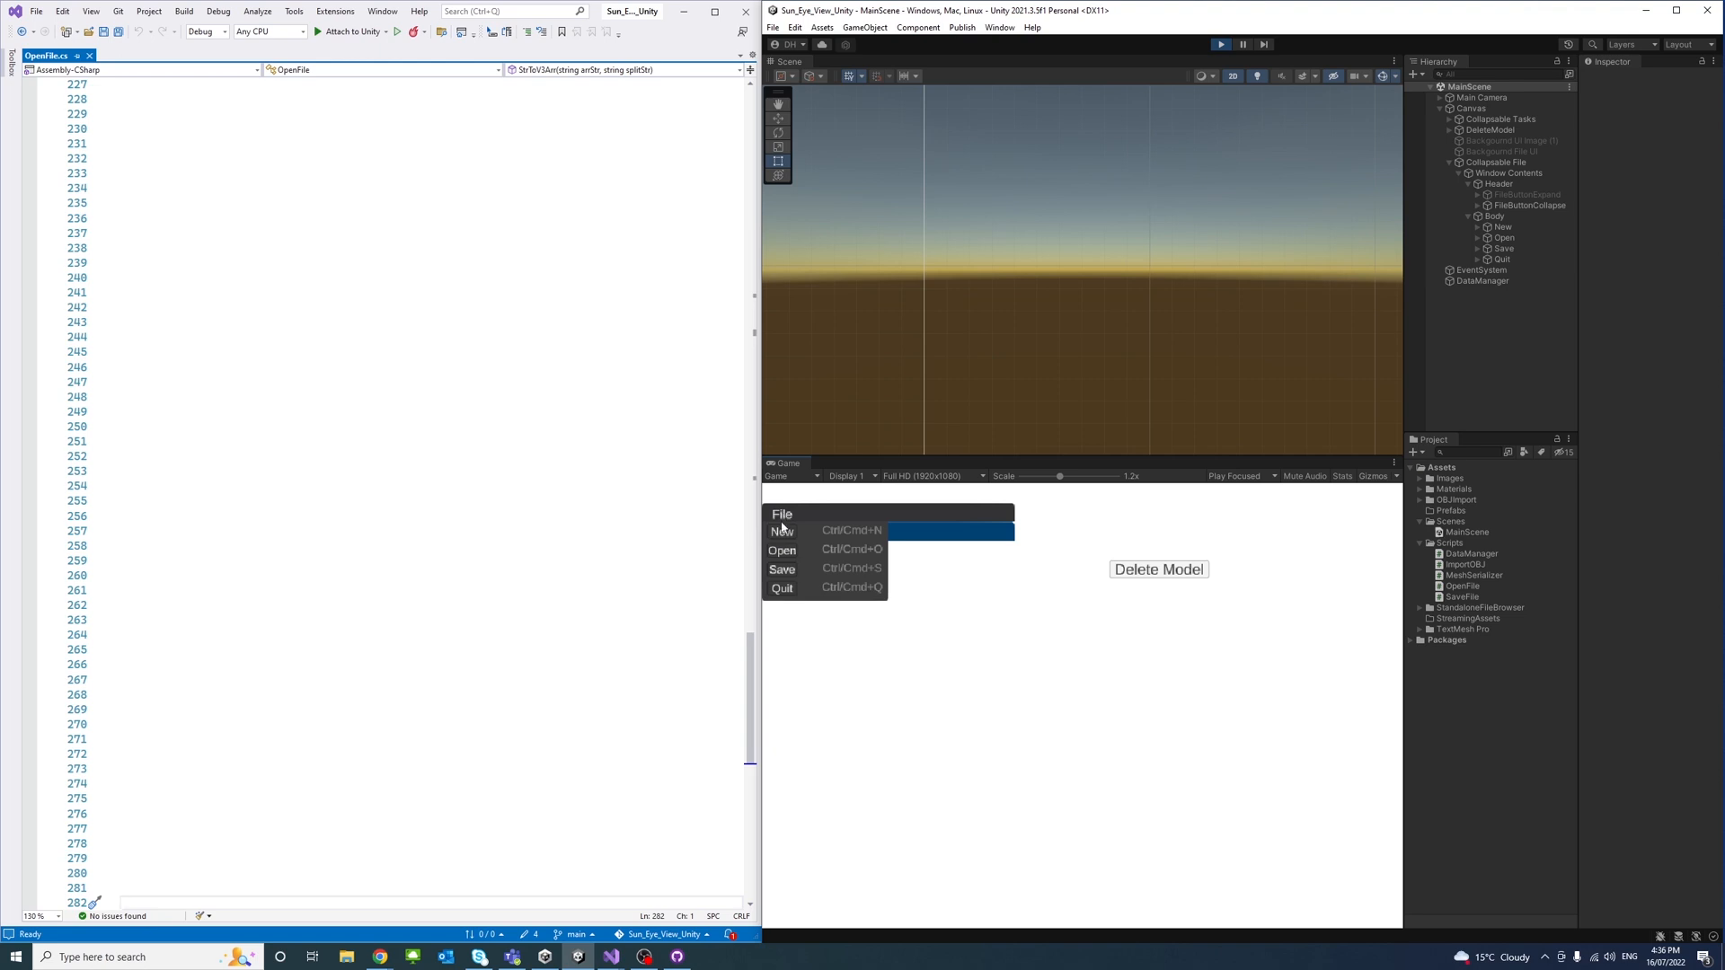
mouse_move(809, 582)
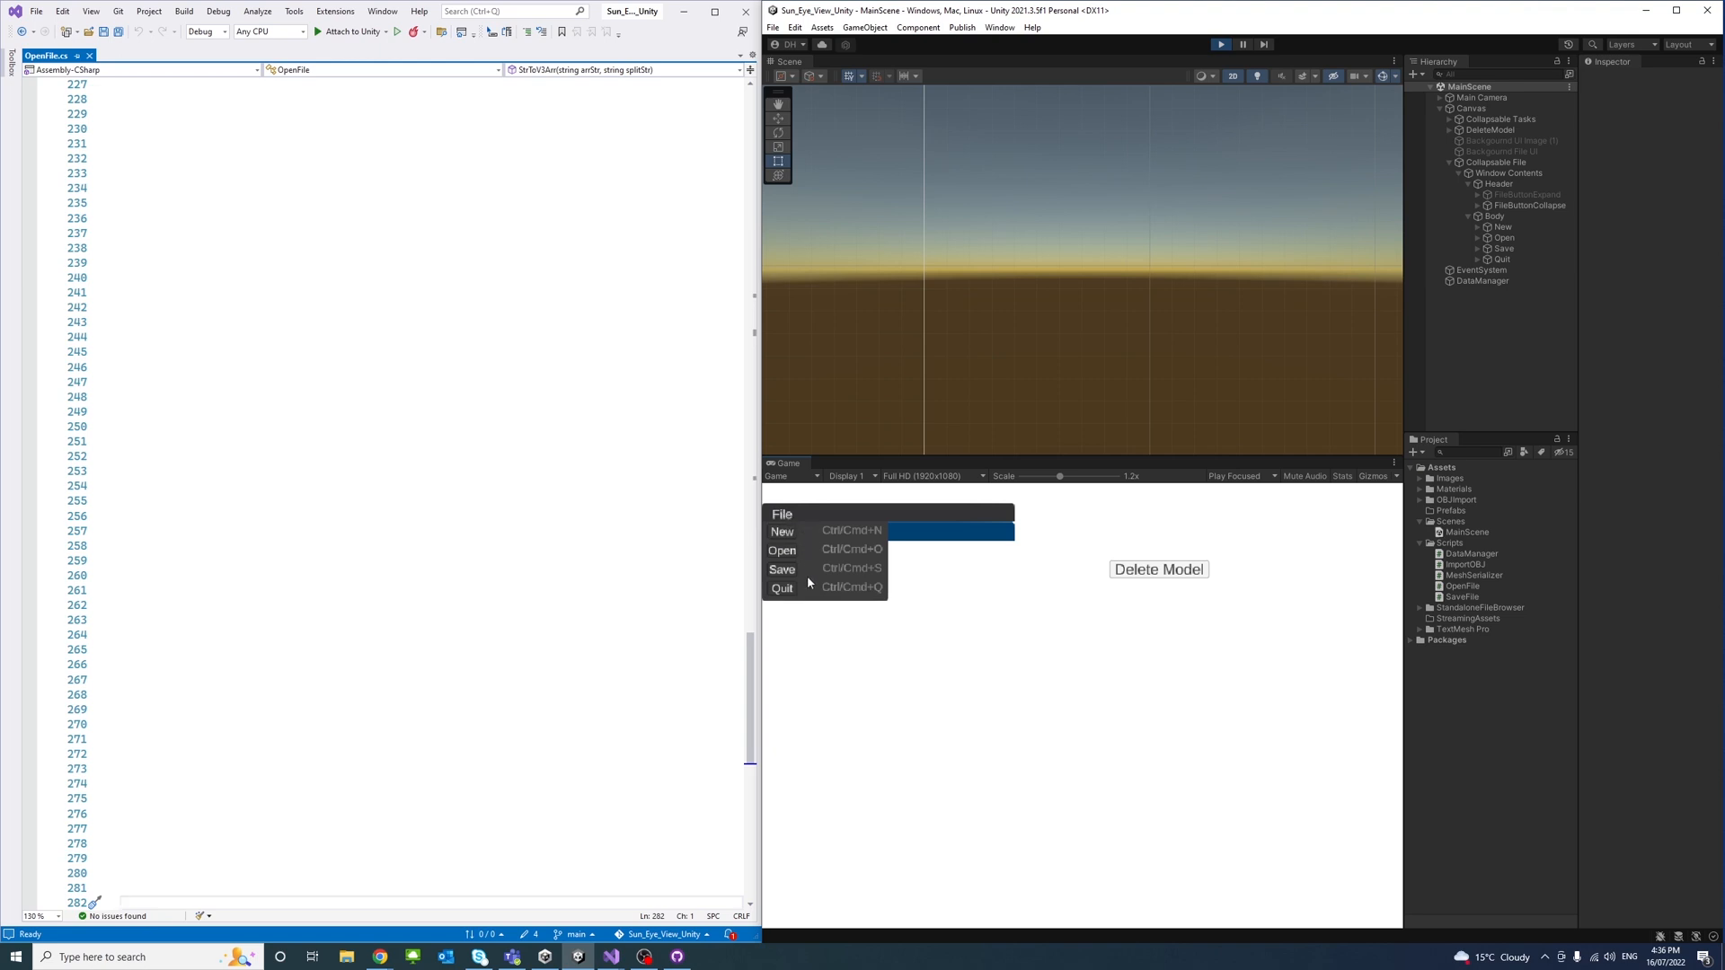
click(781, 514)
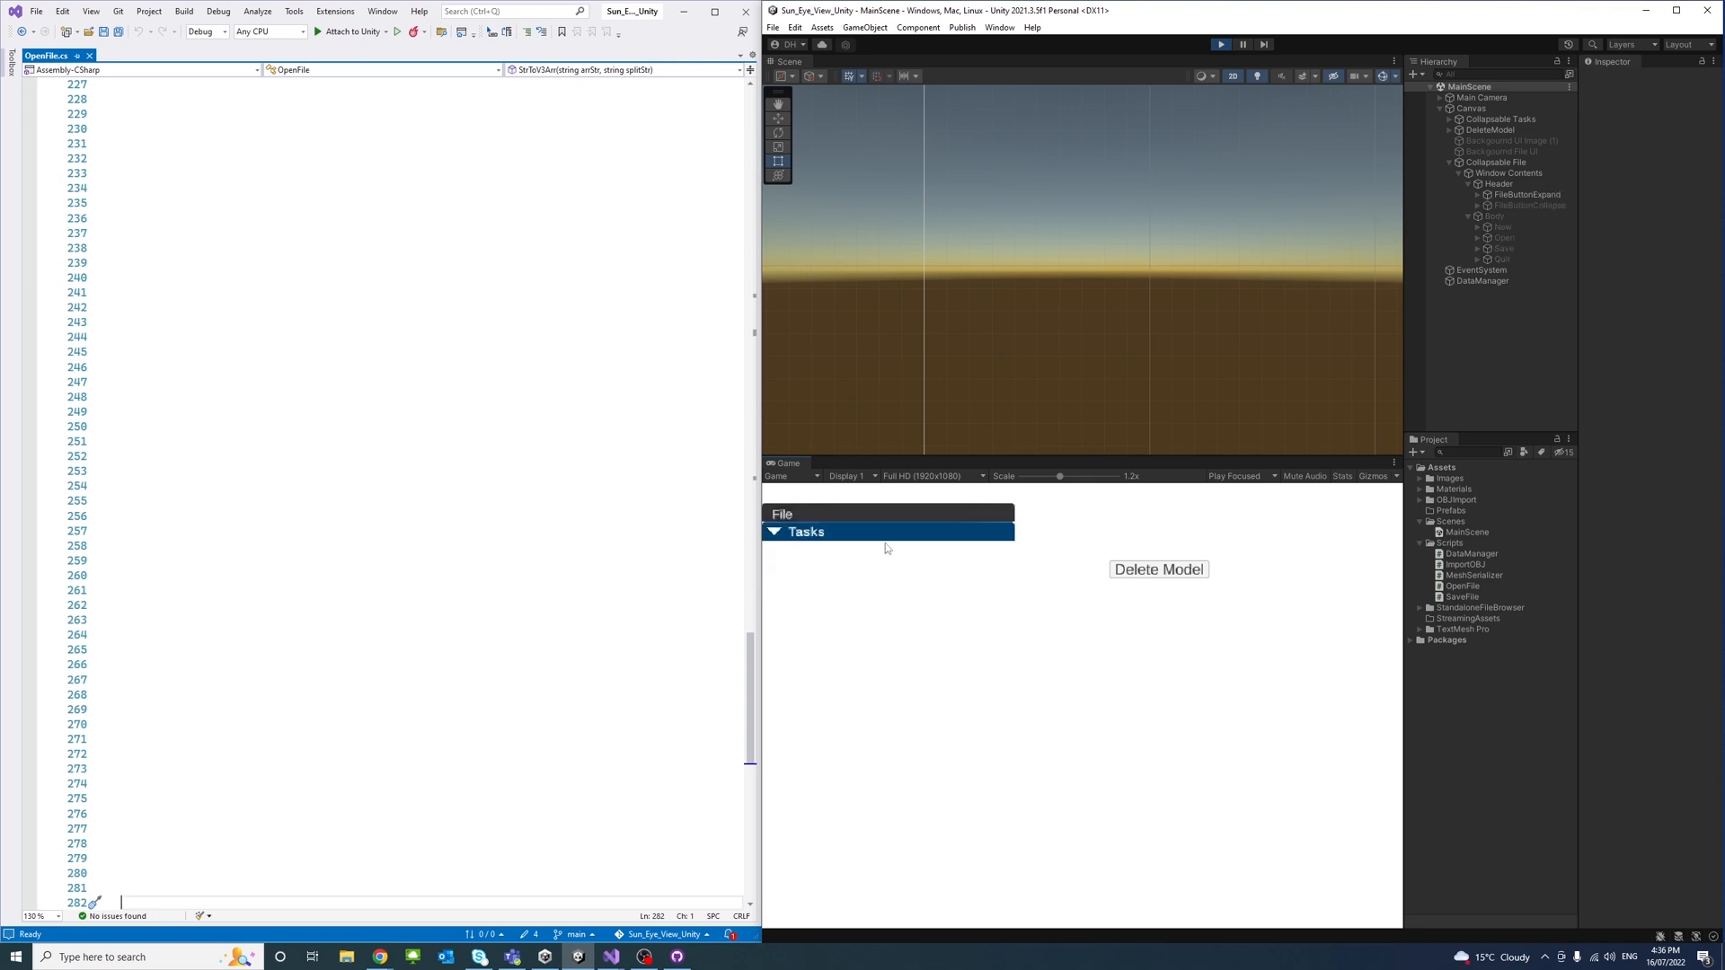
click(782, 514)
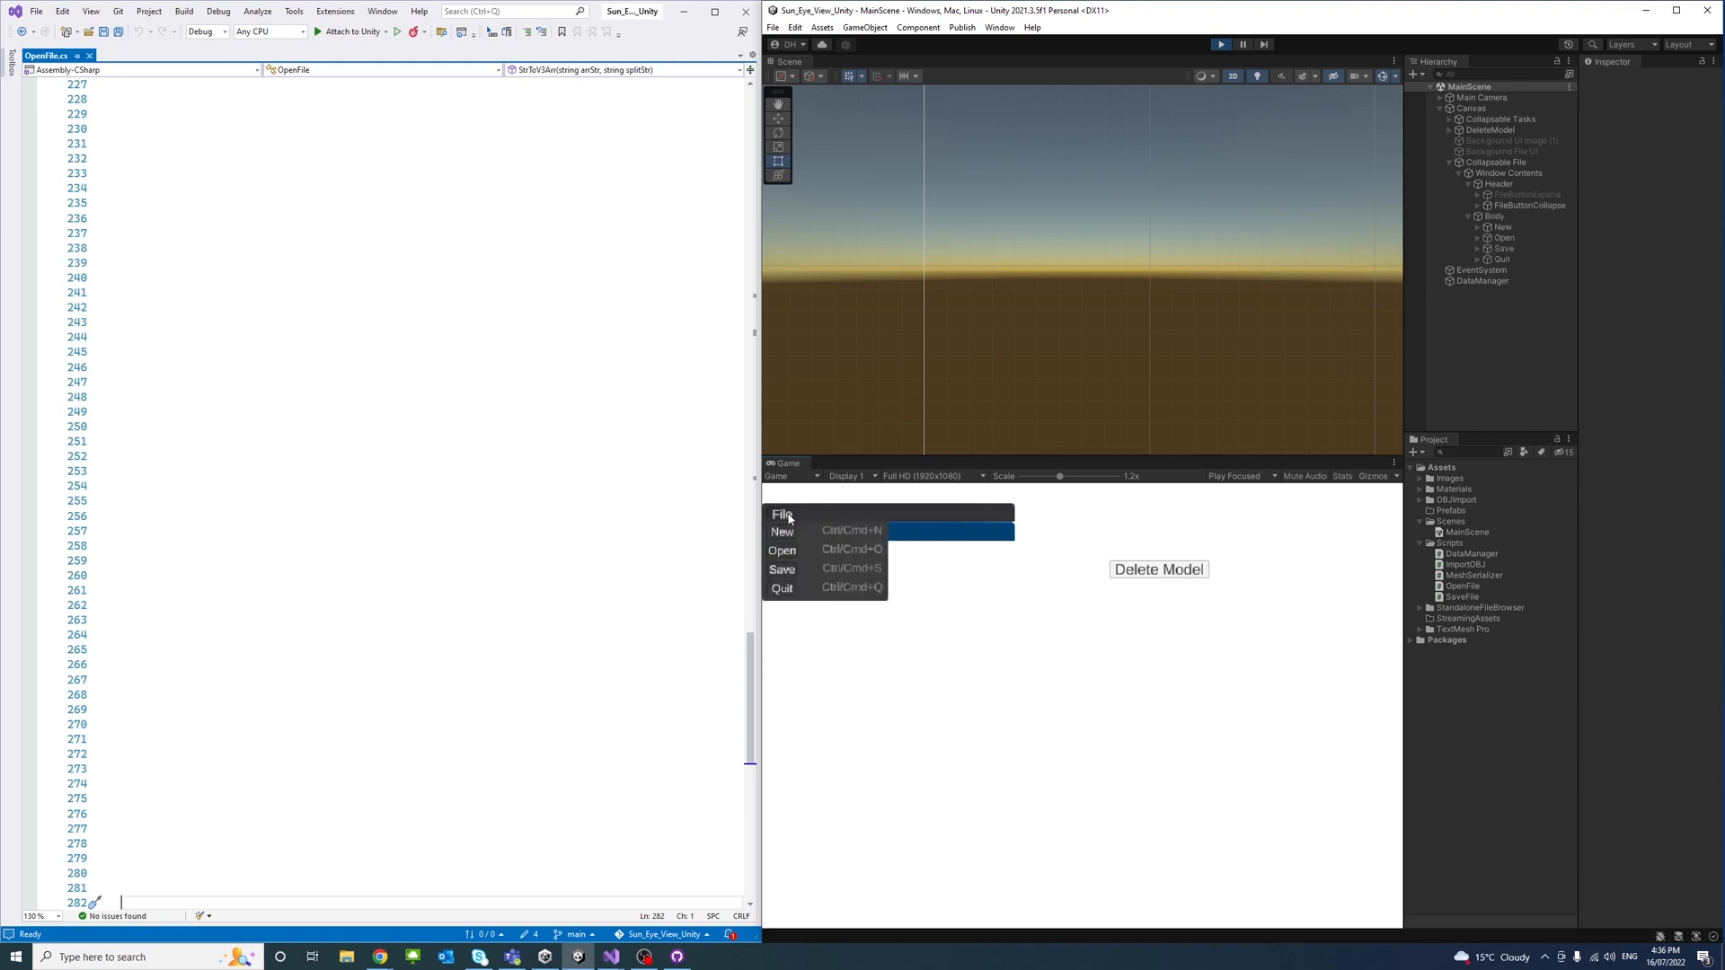
mouse_move(972, 622)
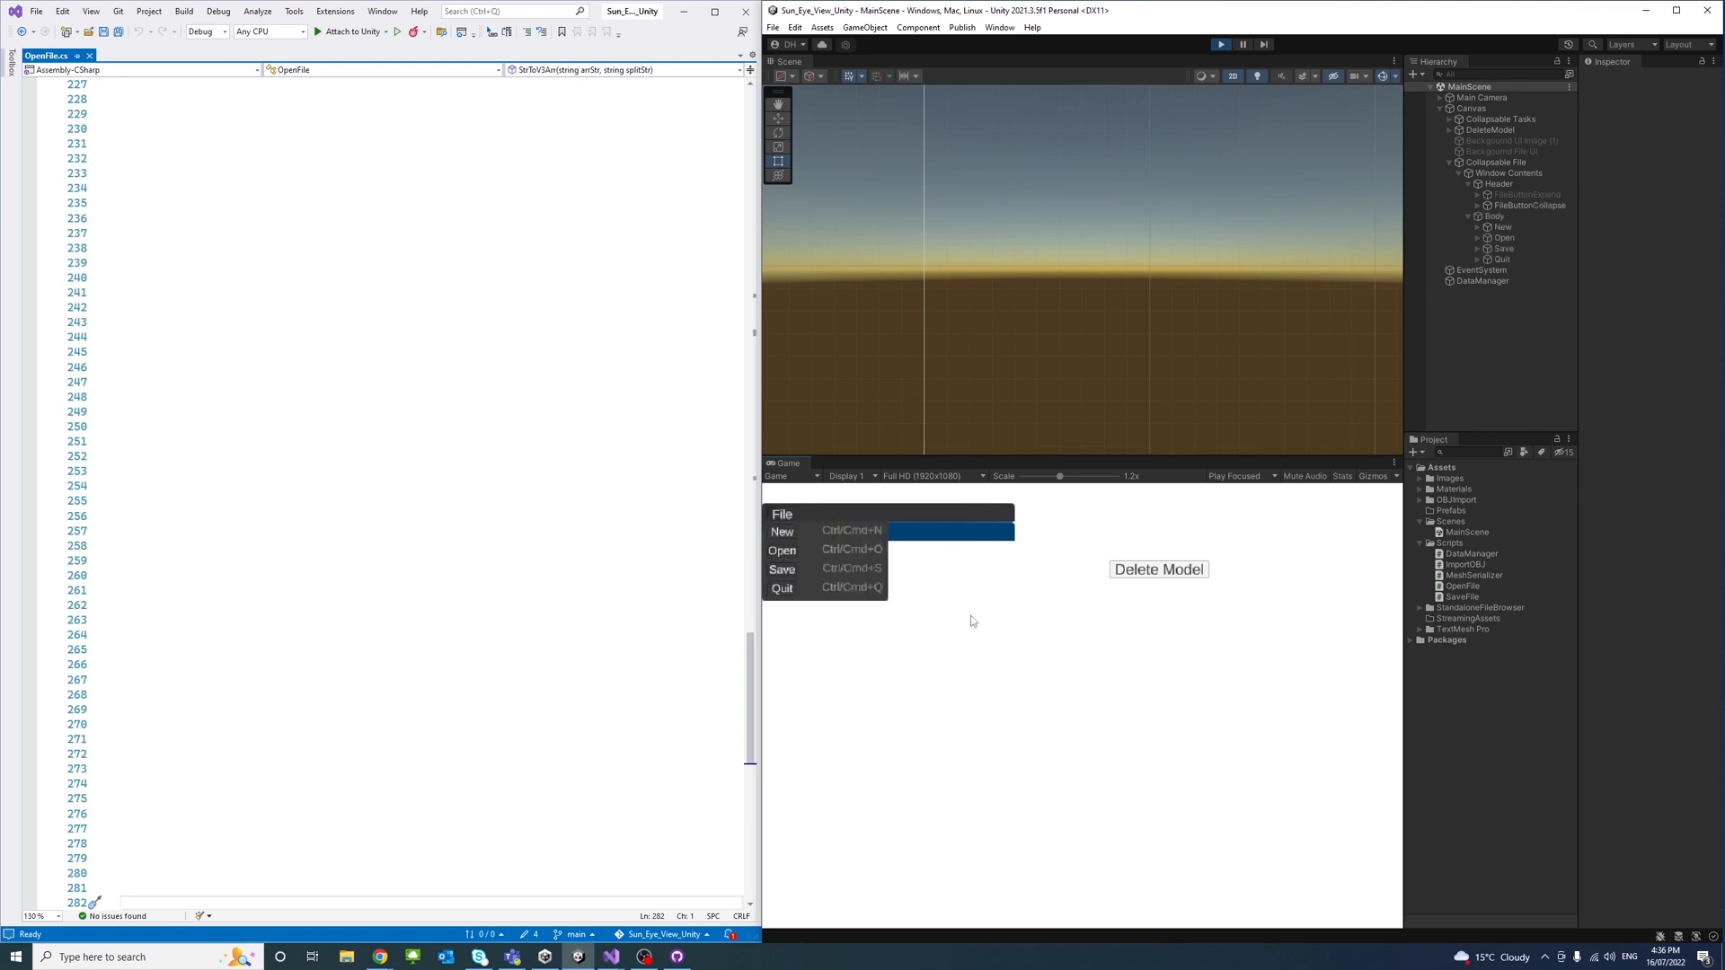
mouse_move(1118, 623)
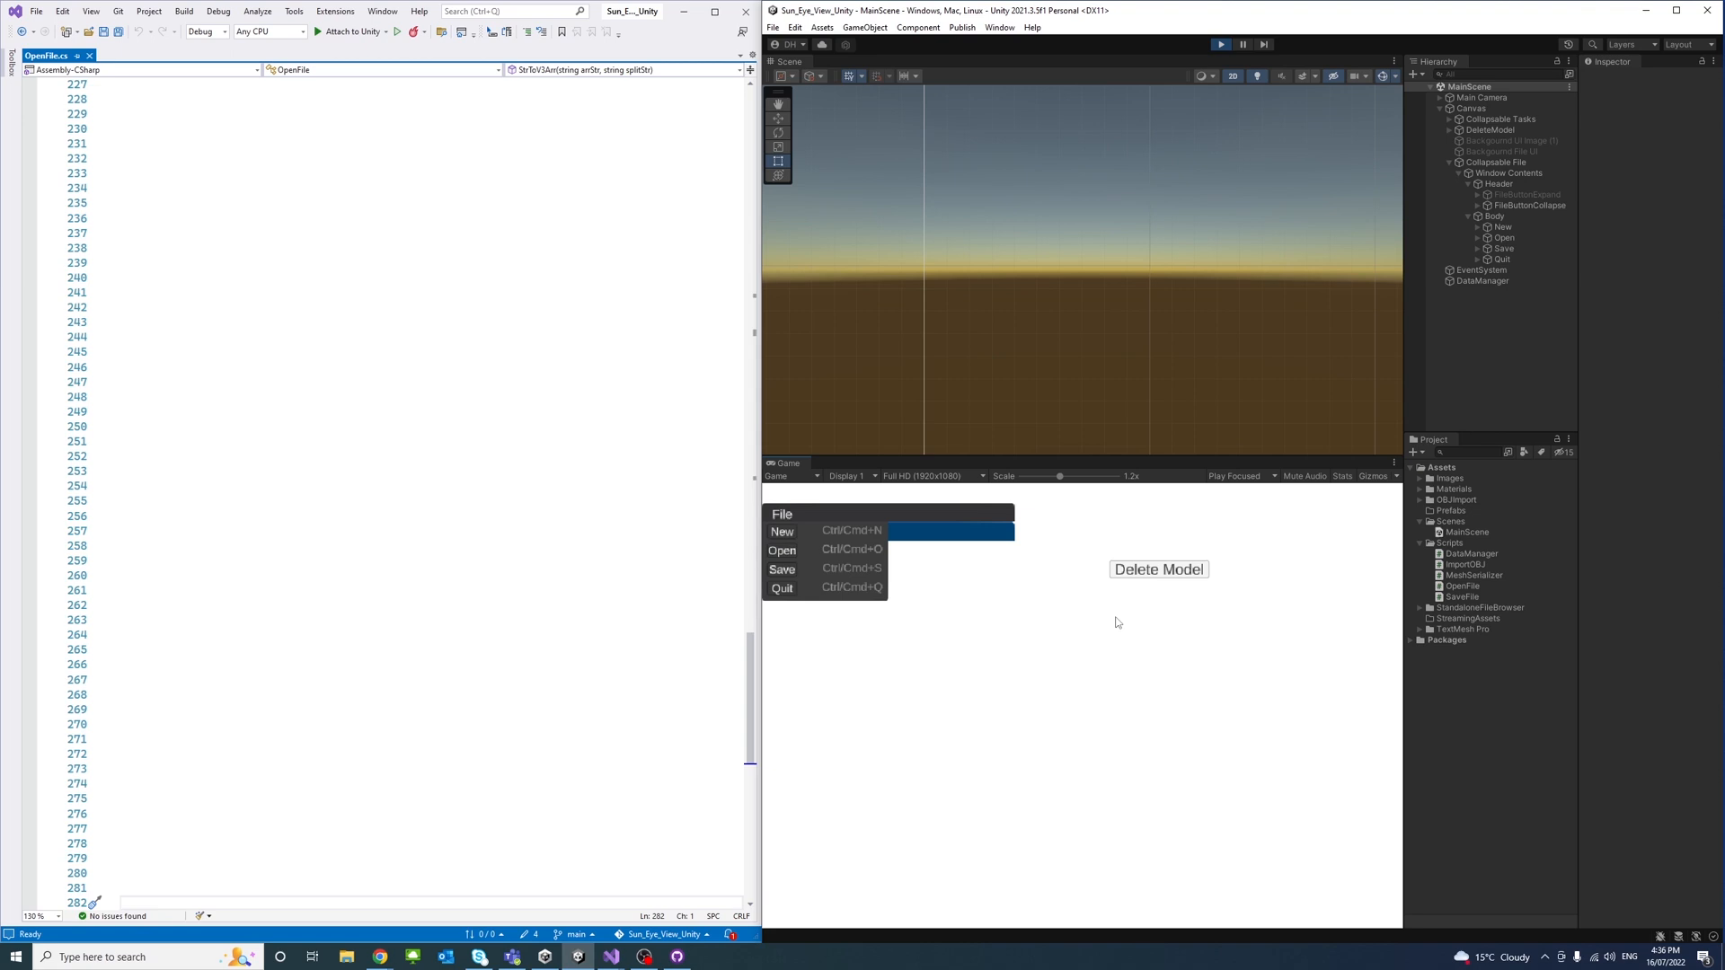
mouse_move(778, 541)
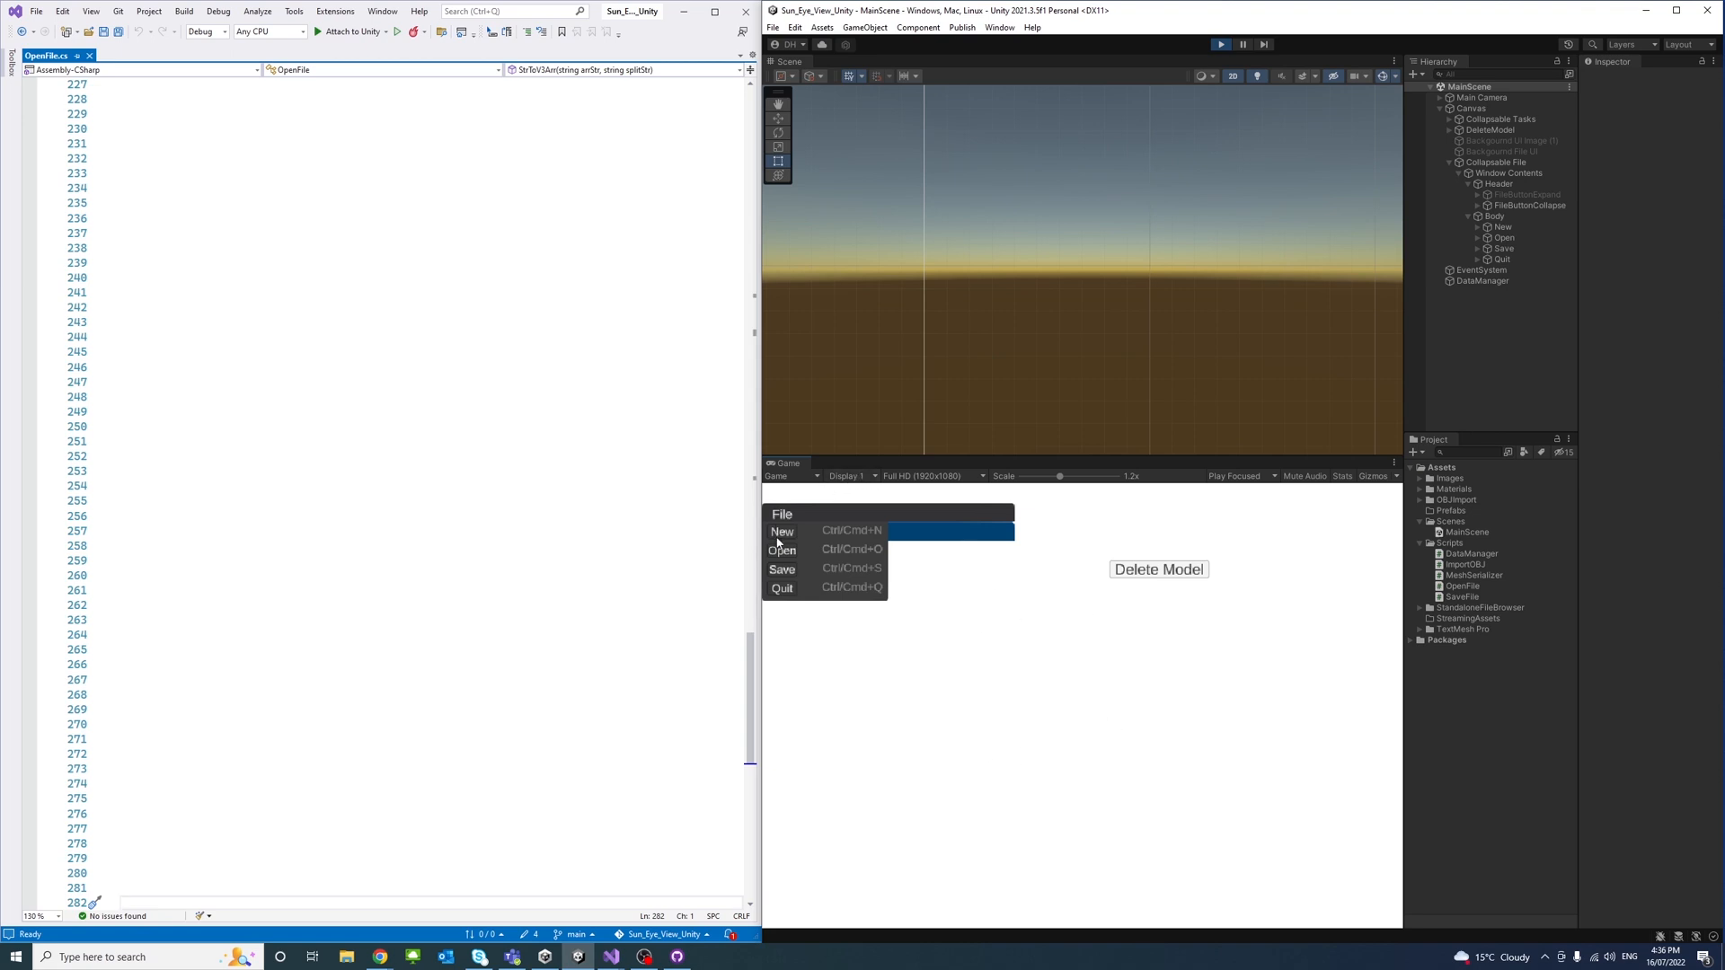
mouse_move(807, 564)
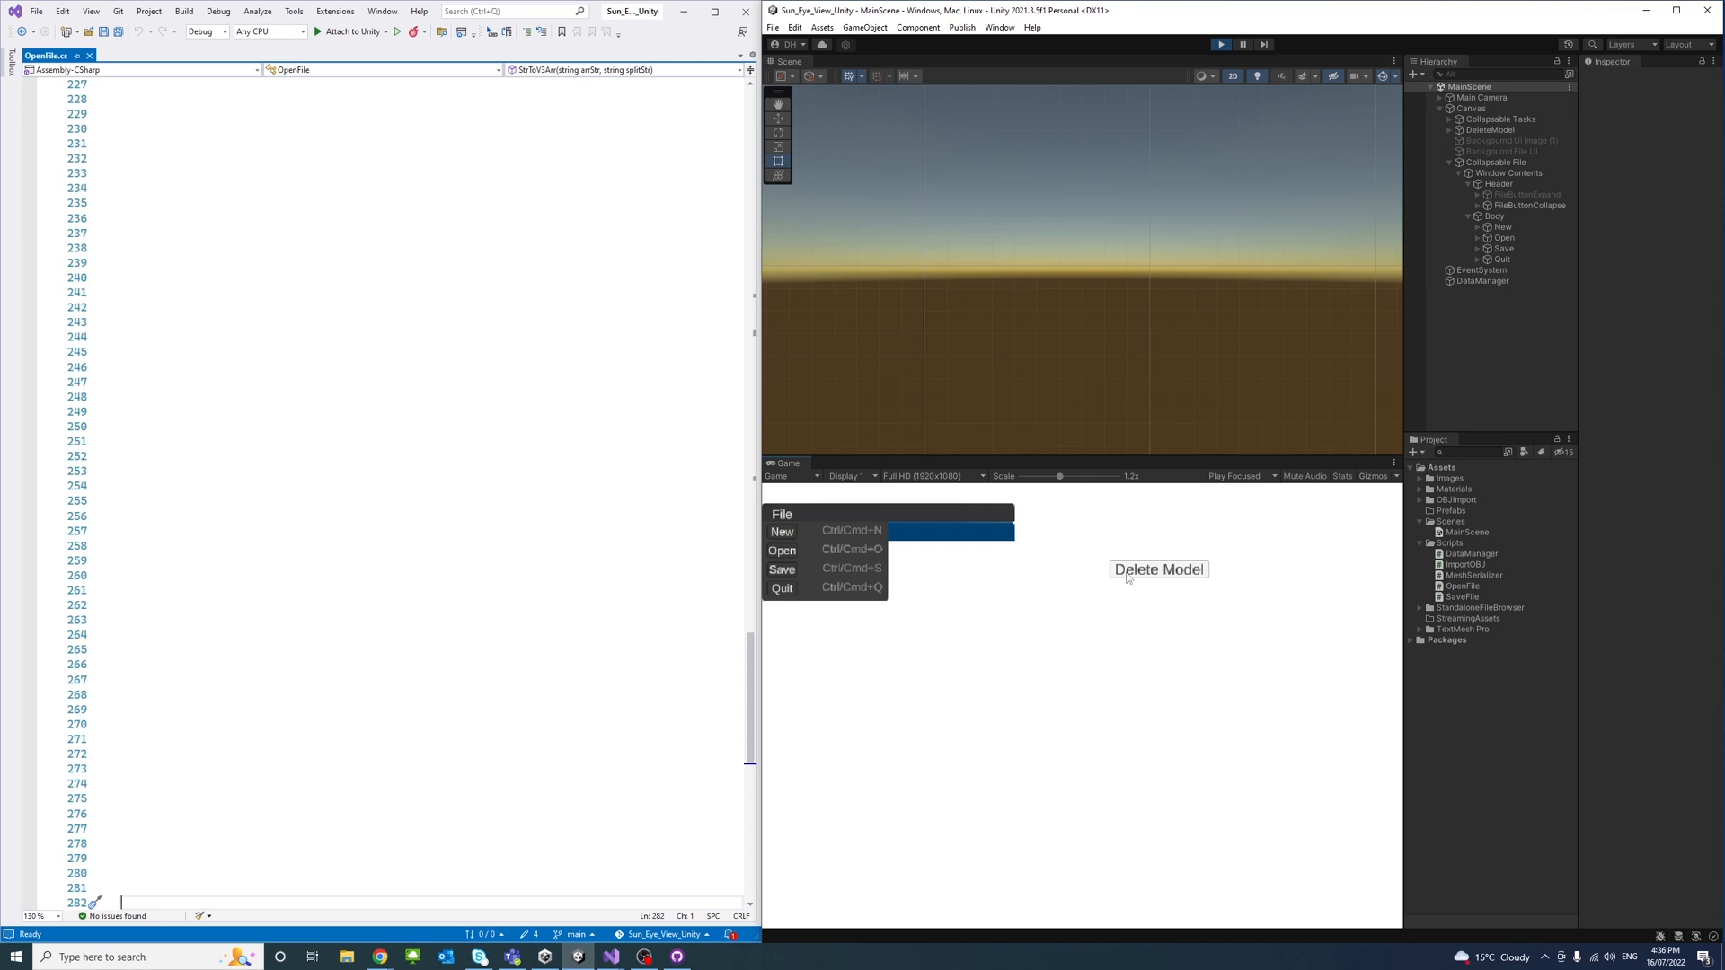
mouse_move(985, 610)
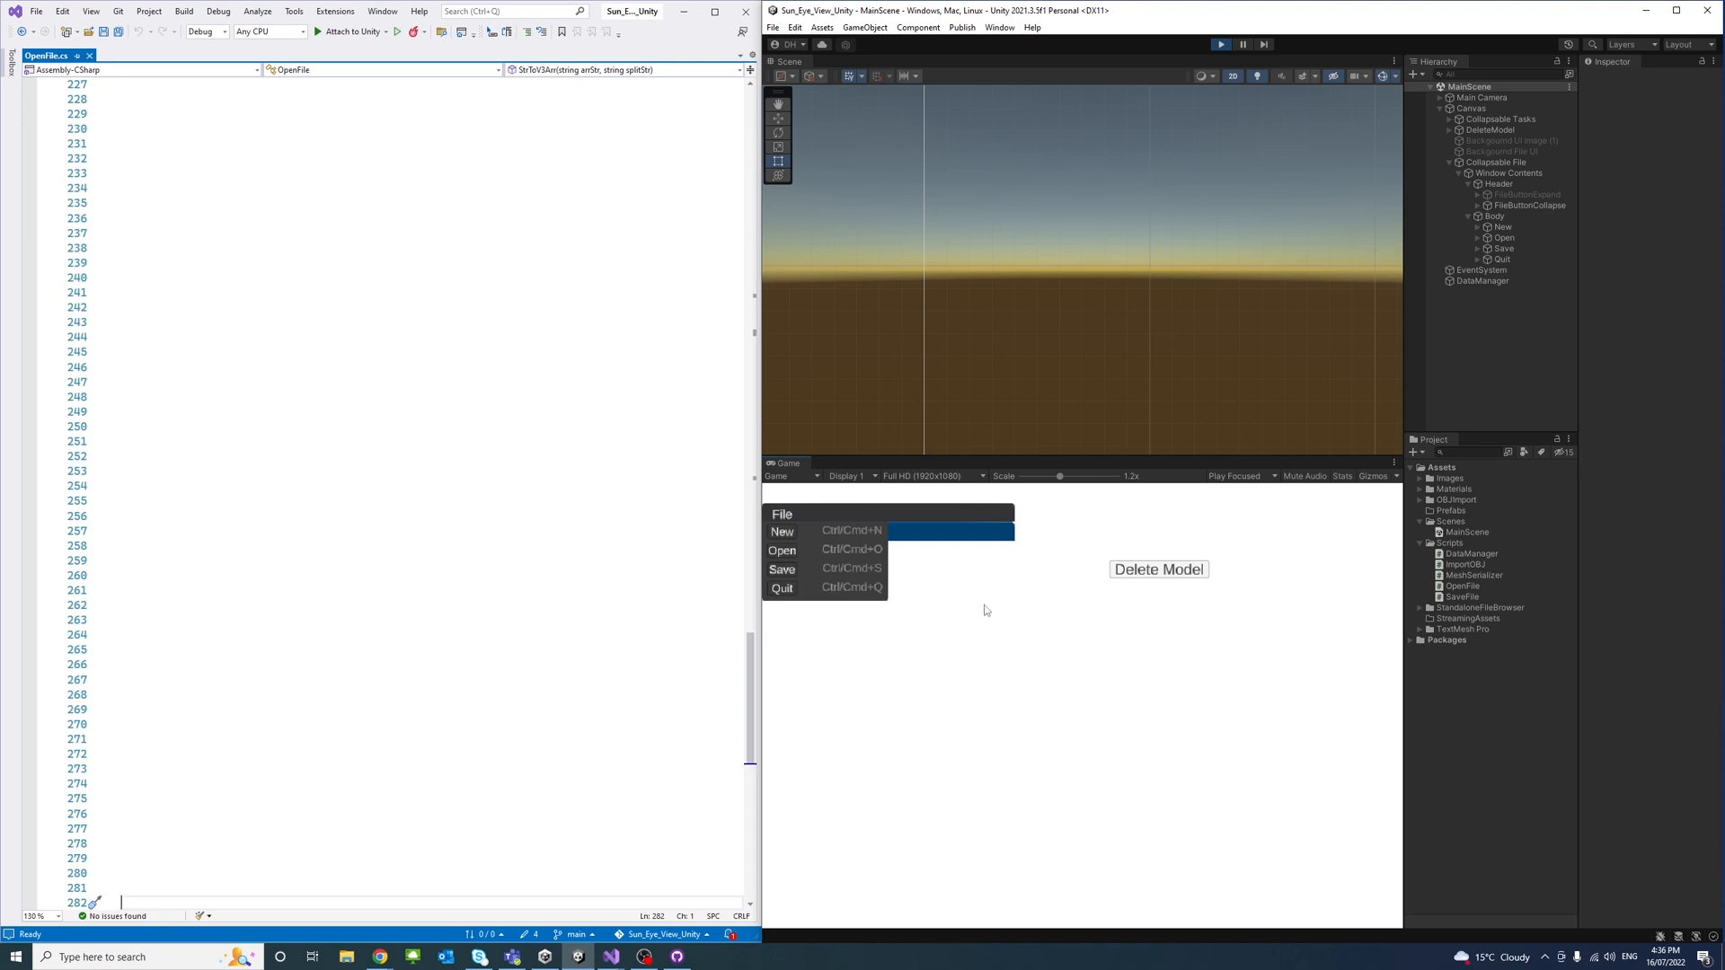
mouse_move(787, 519)
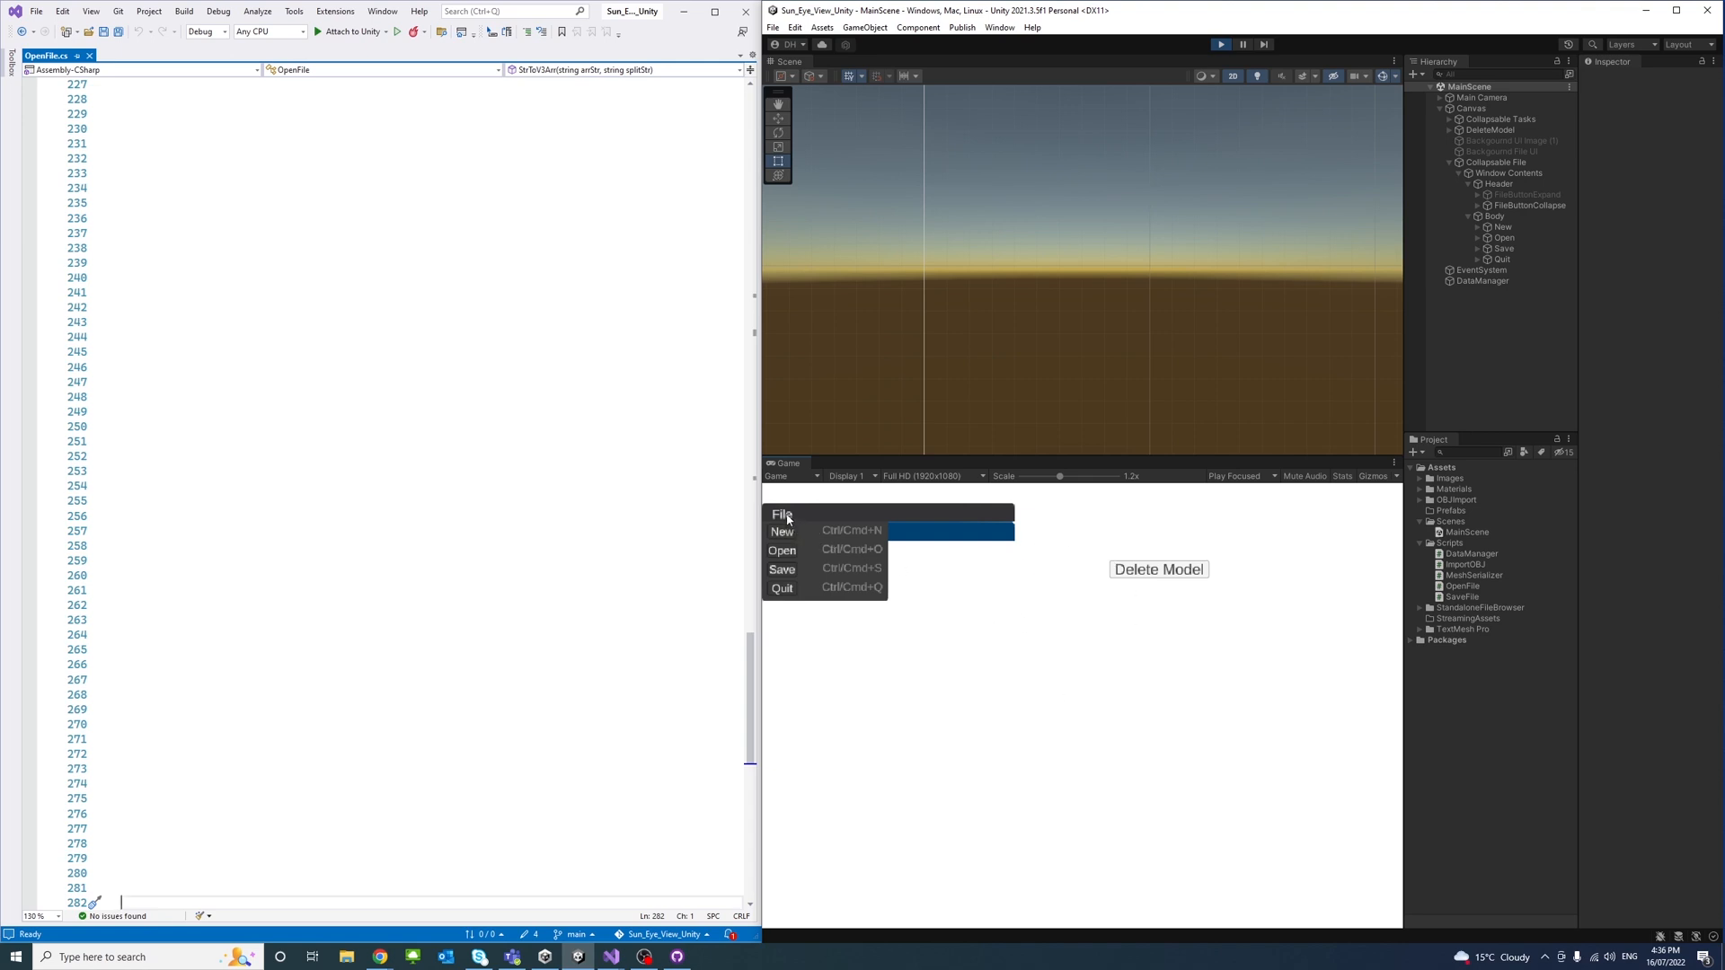
mouse_move(833, 611)
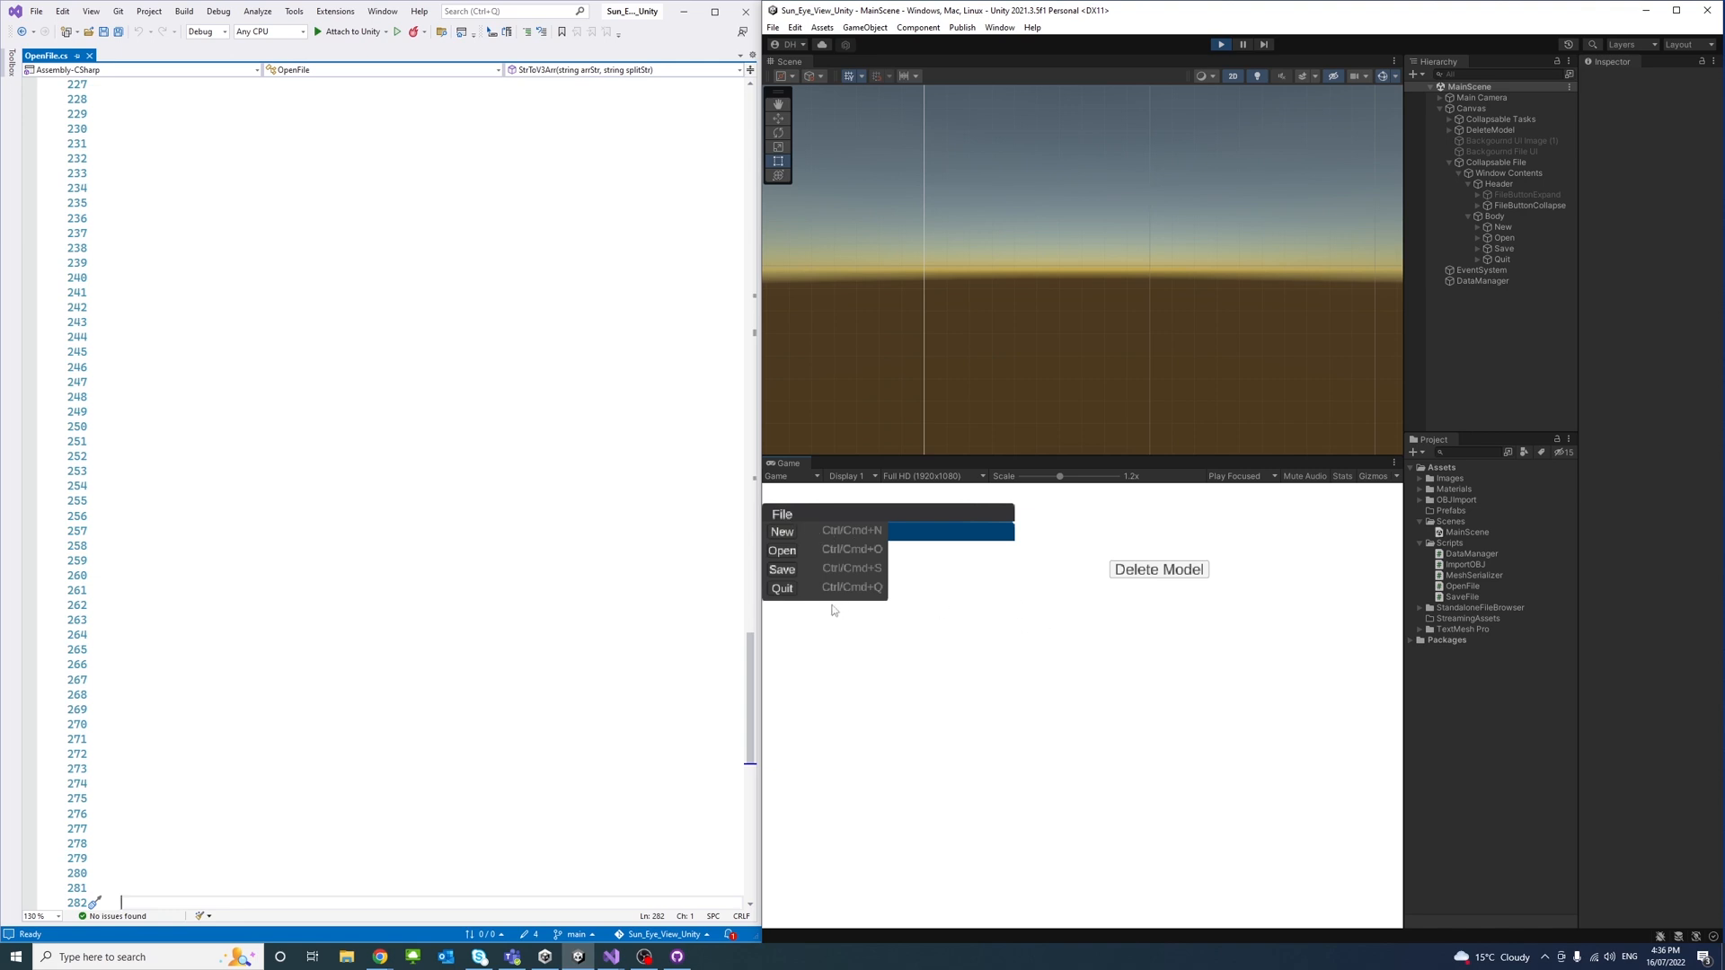
mouse_move(891, 564)
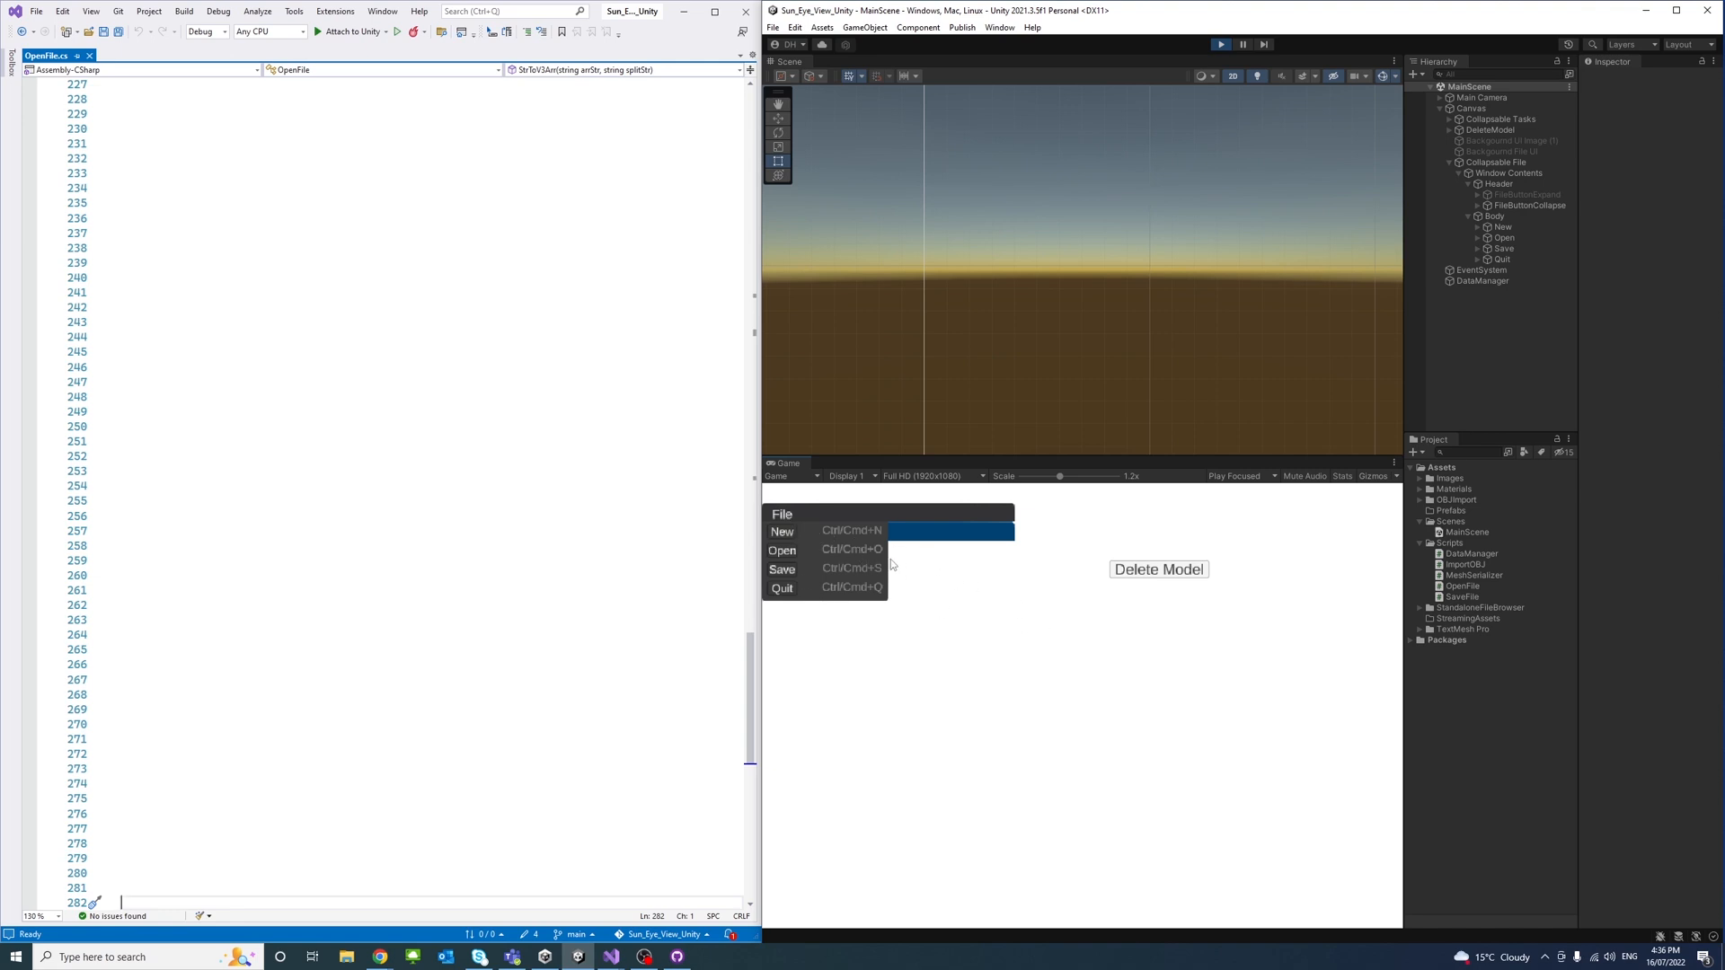
mouse_move(783, 531)
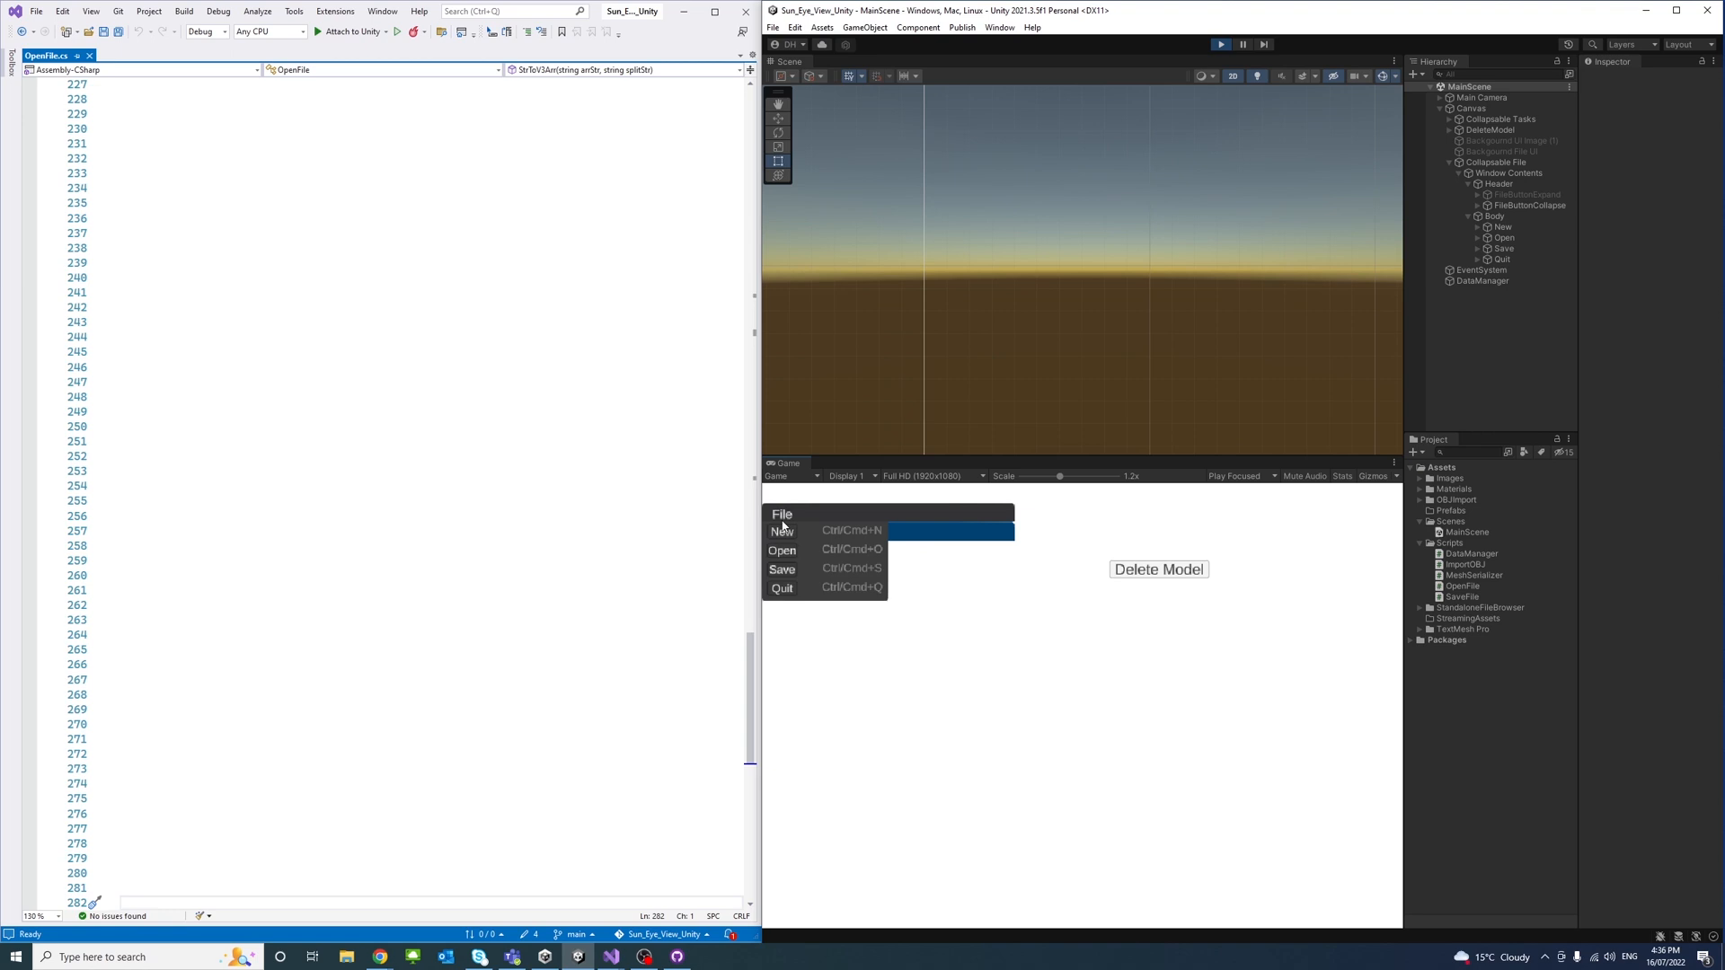
mouse_move(819, 531)
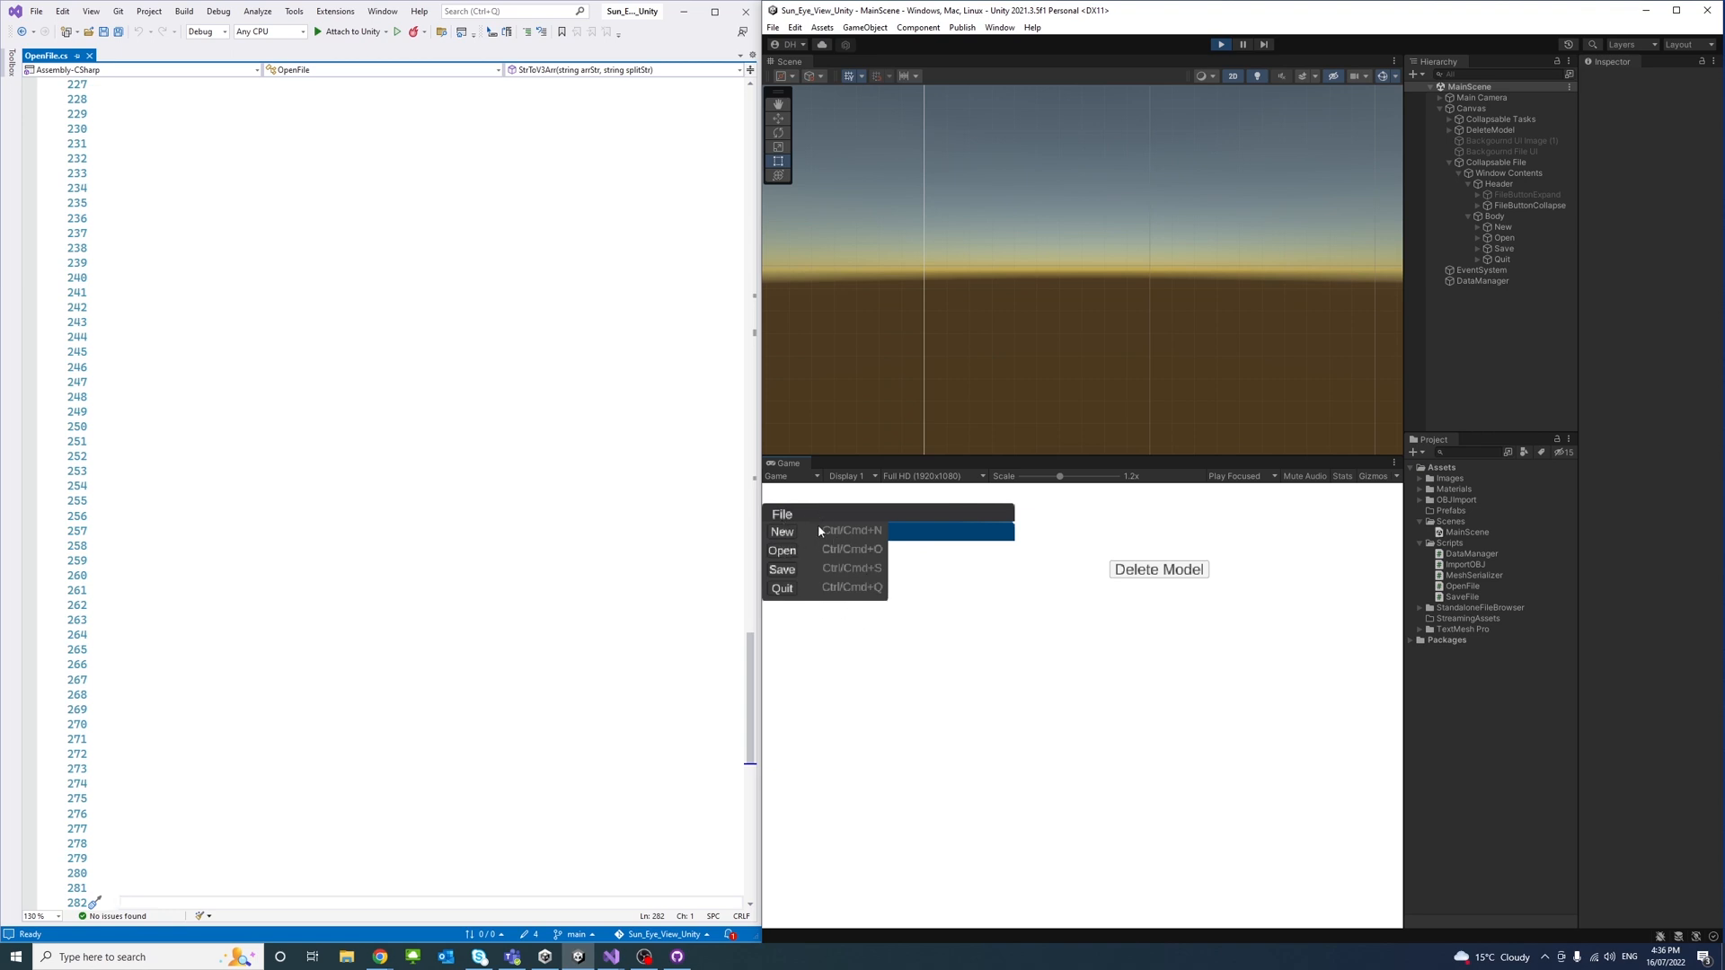
mouse_move(789, 515)
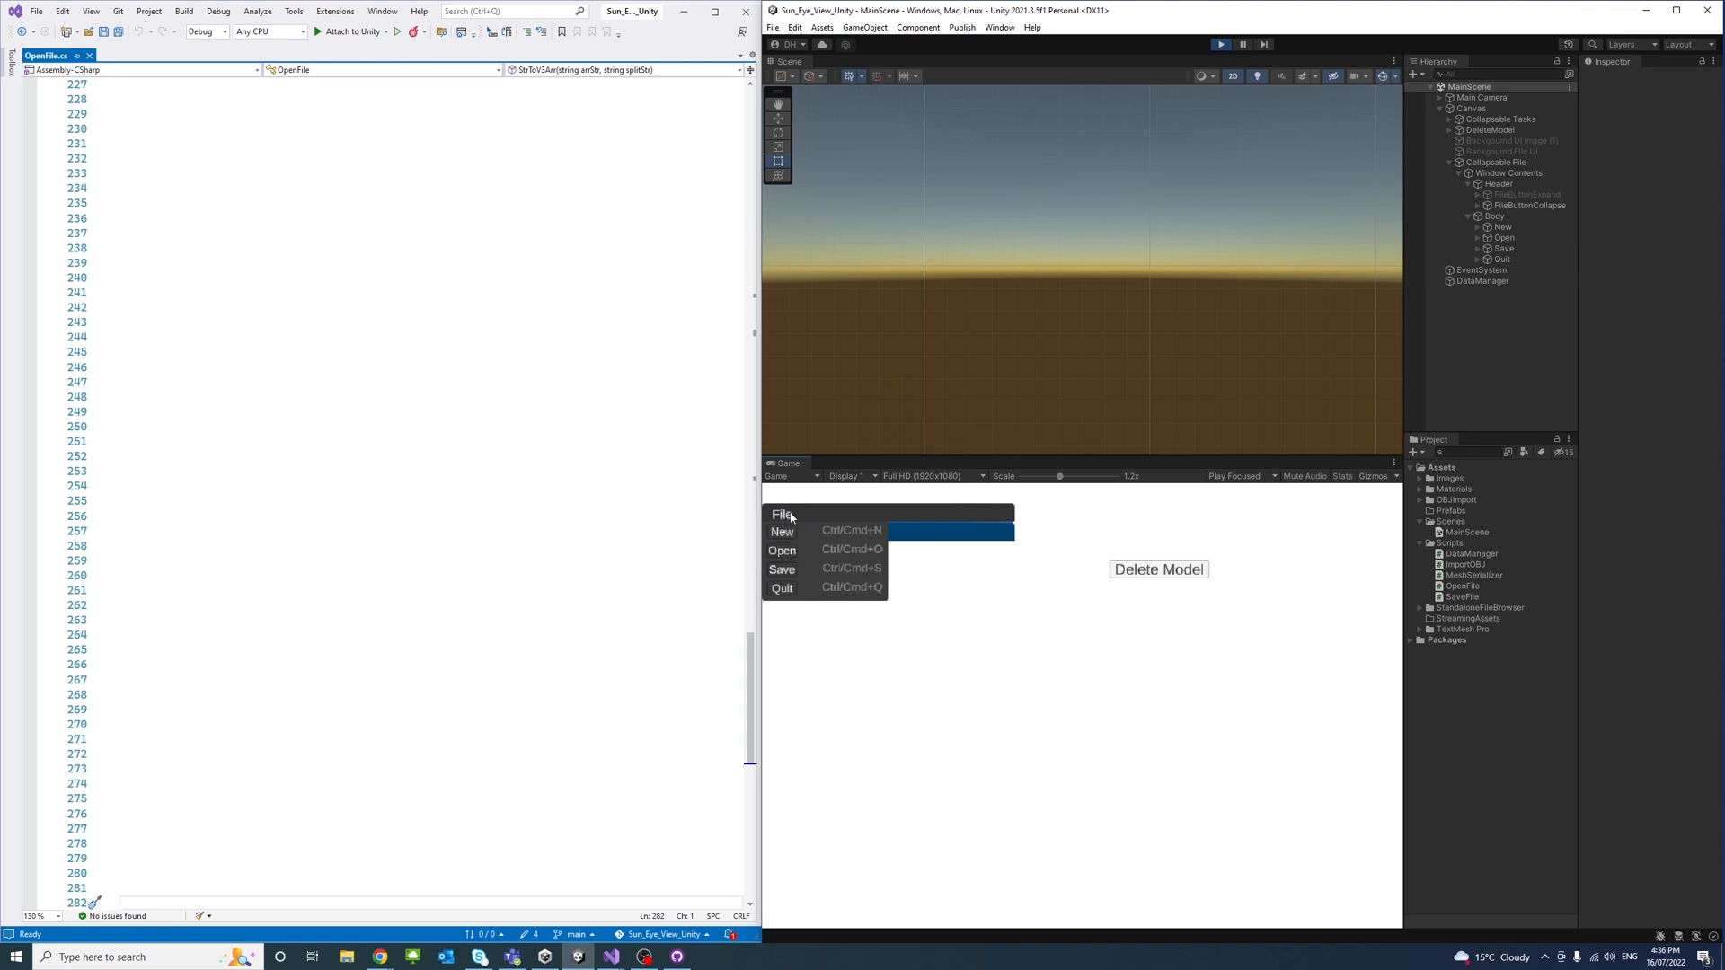
Create the UI.cs script in Scripts and add it as a component on Canvas
right_click(1447, 542)
text(UI)
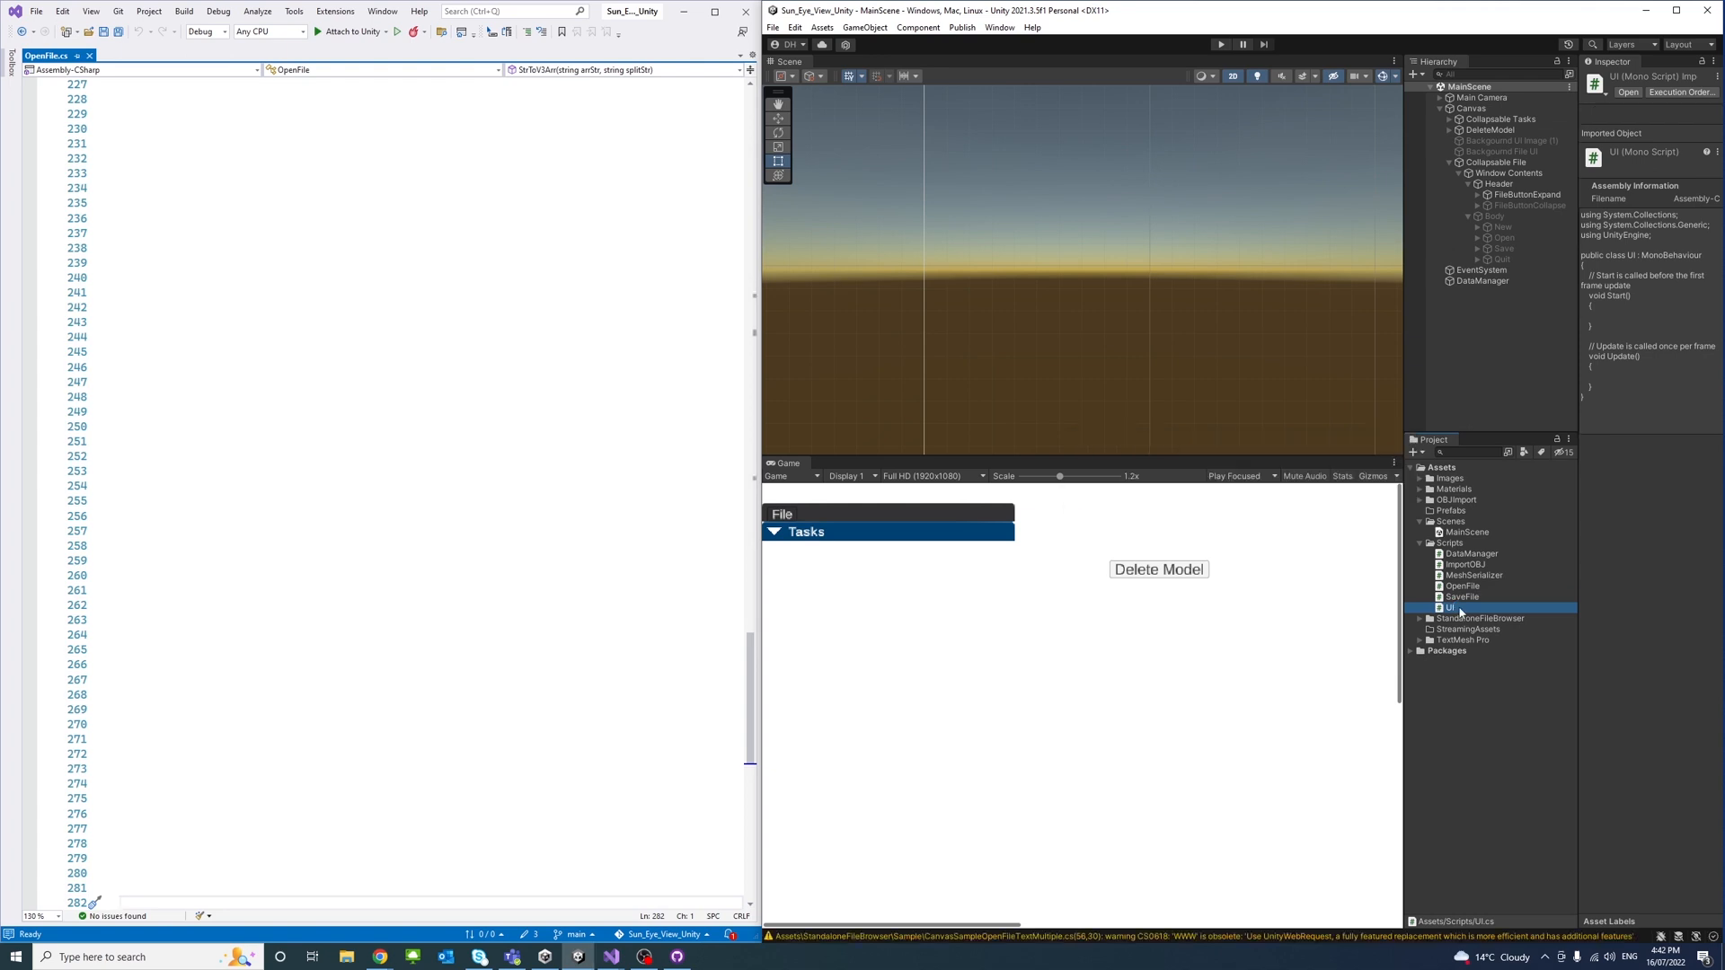
click(1468, 617)
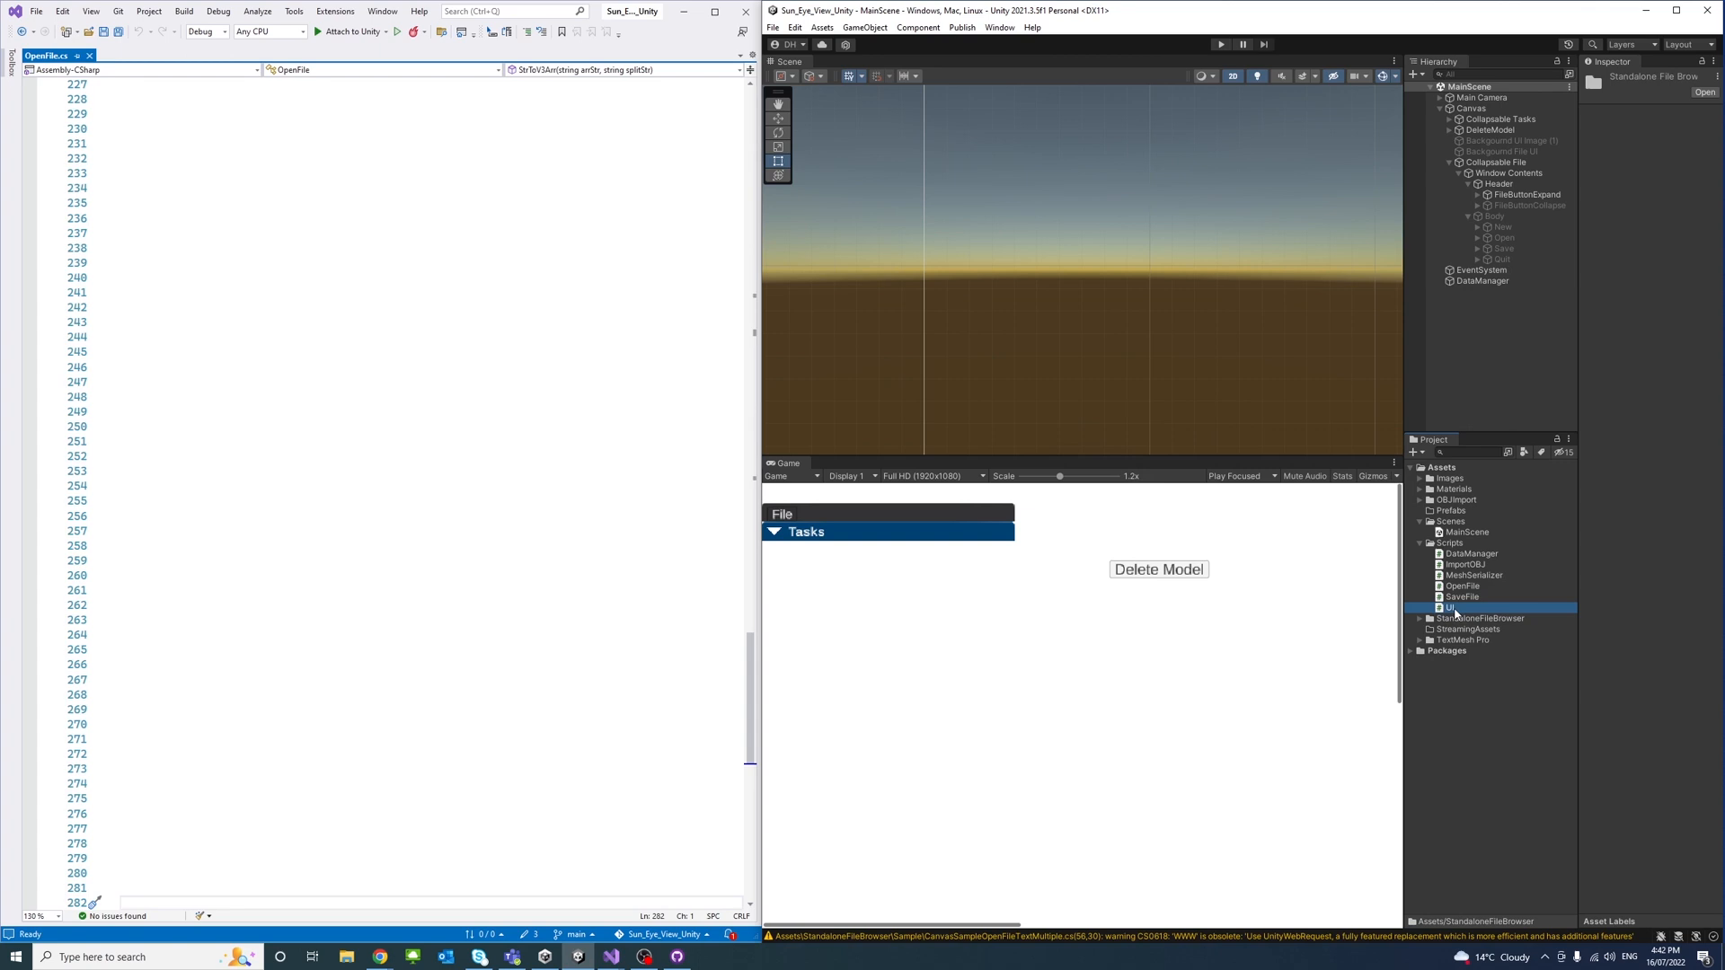
click(1452, 608)
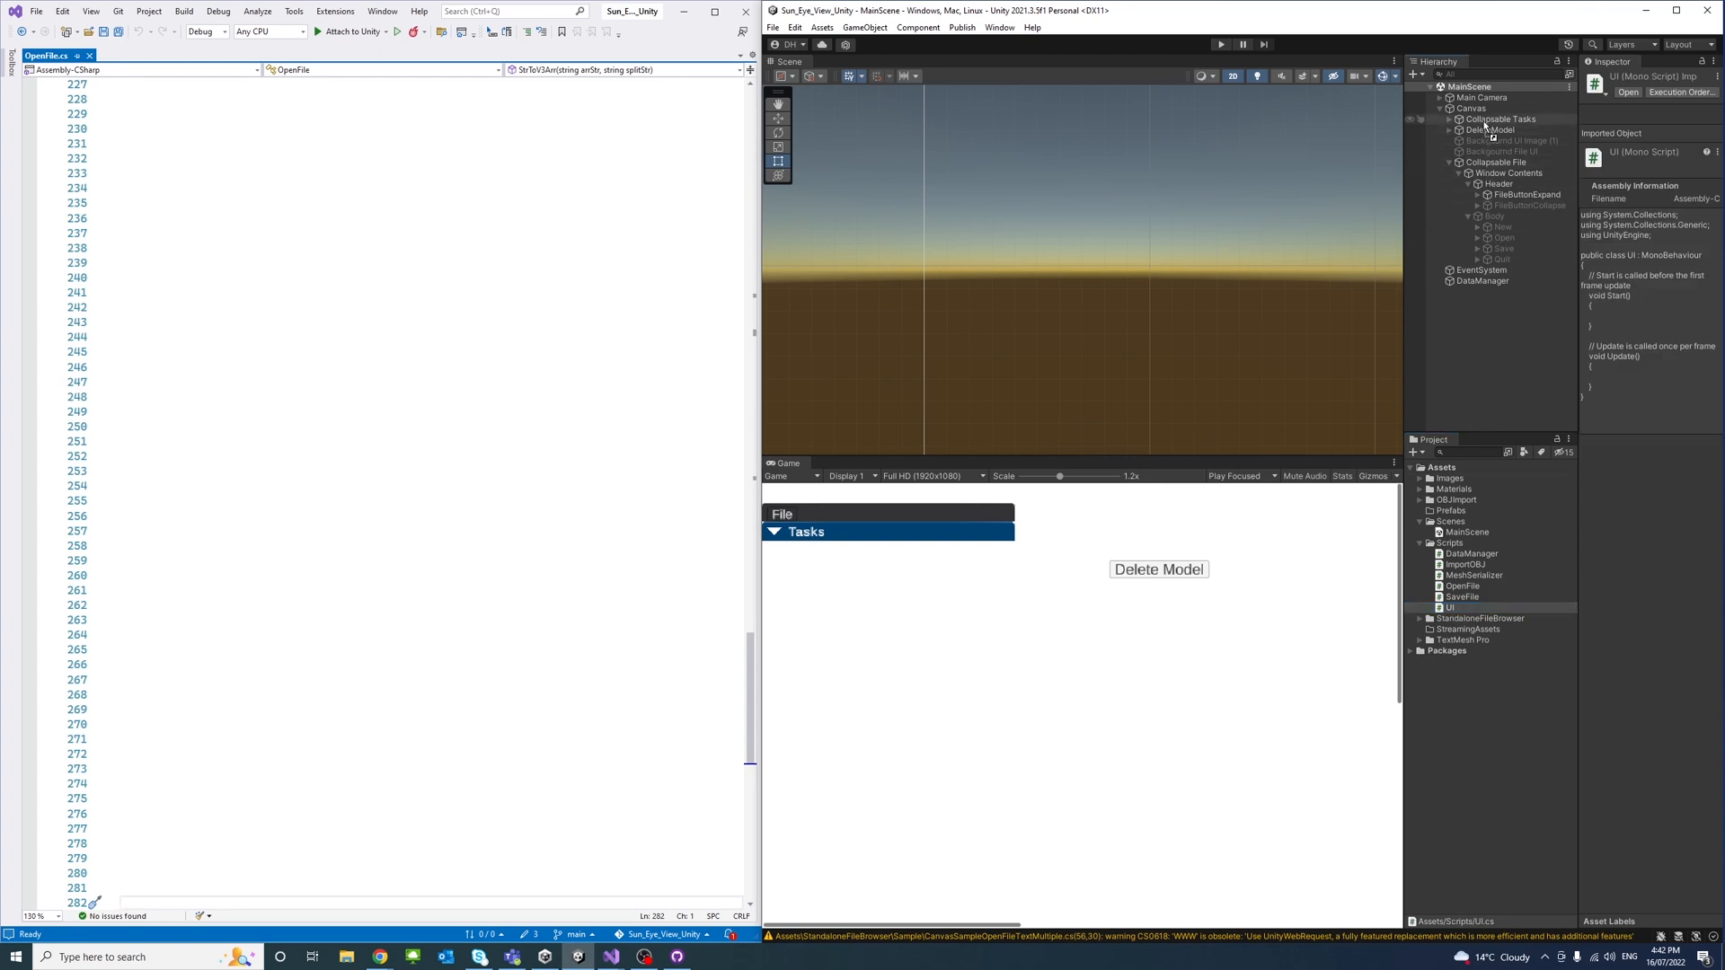
click(1470, 108)
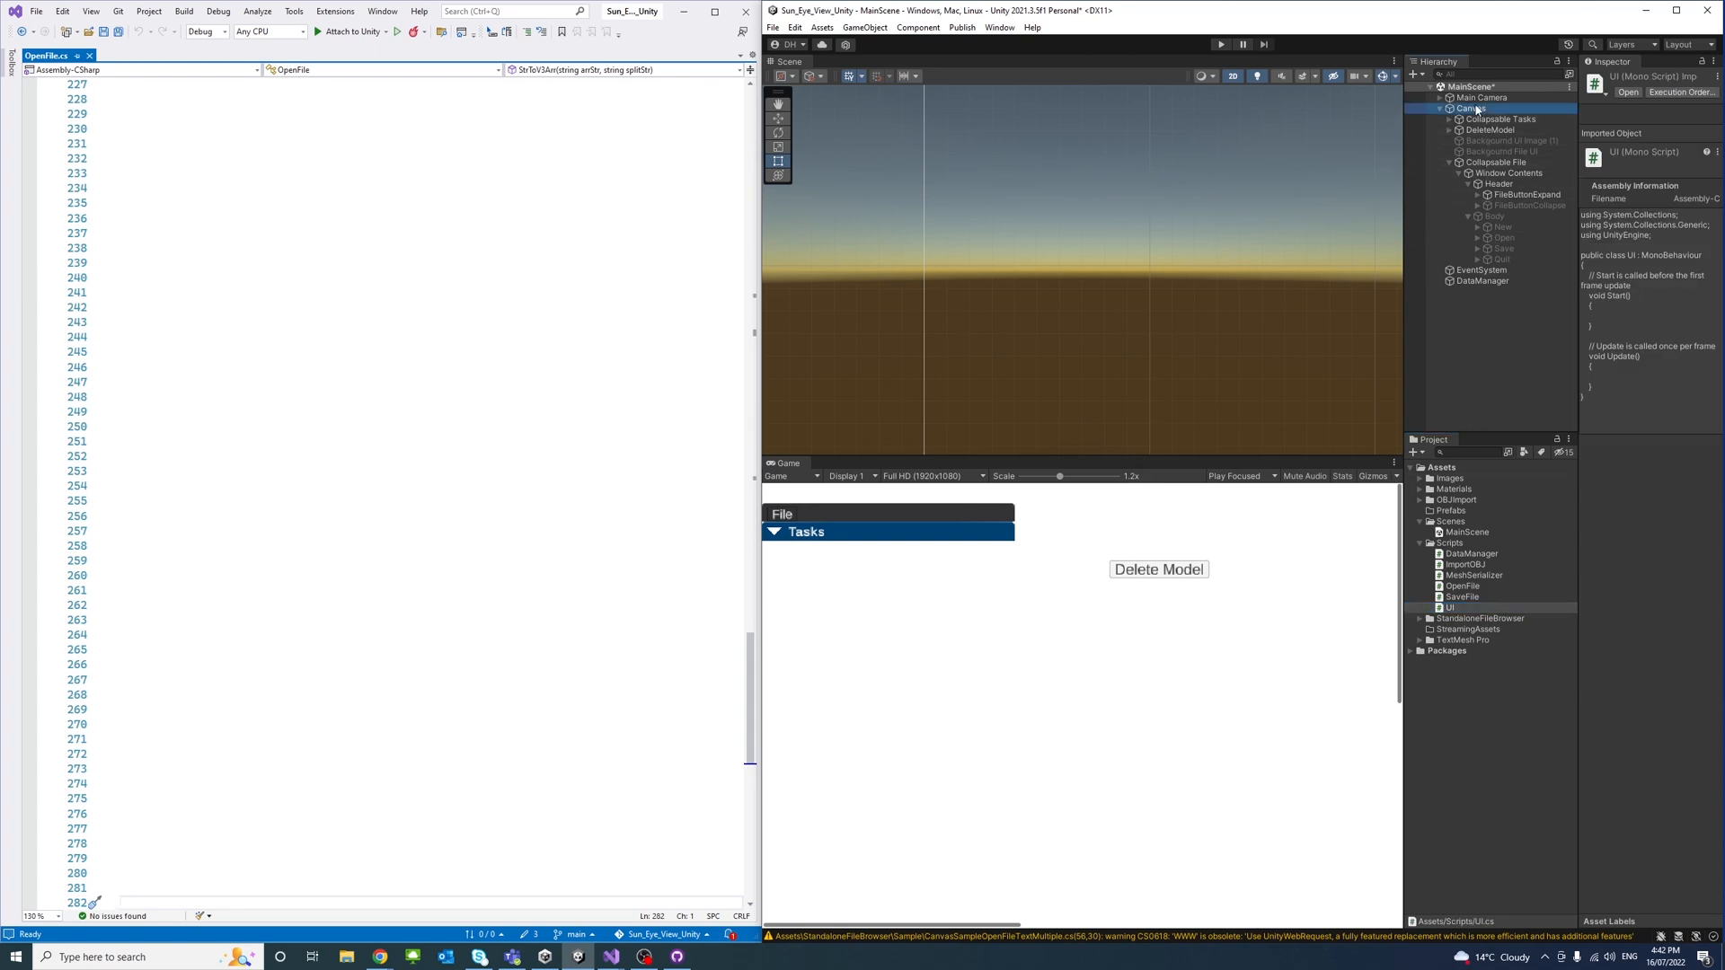
click(1472, 108)
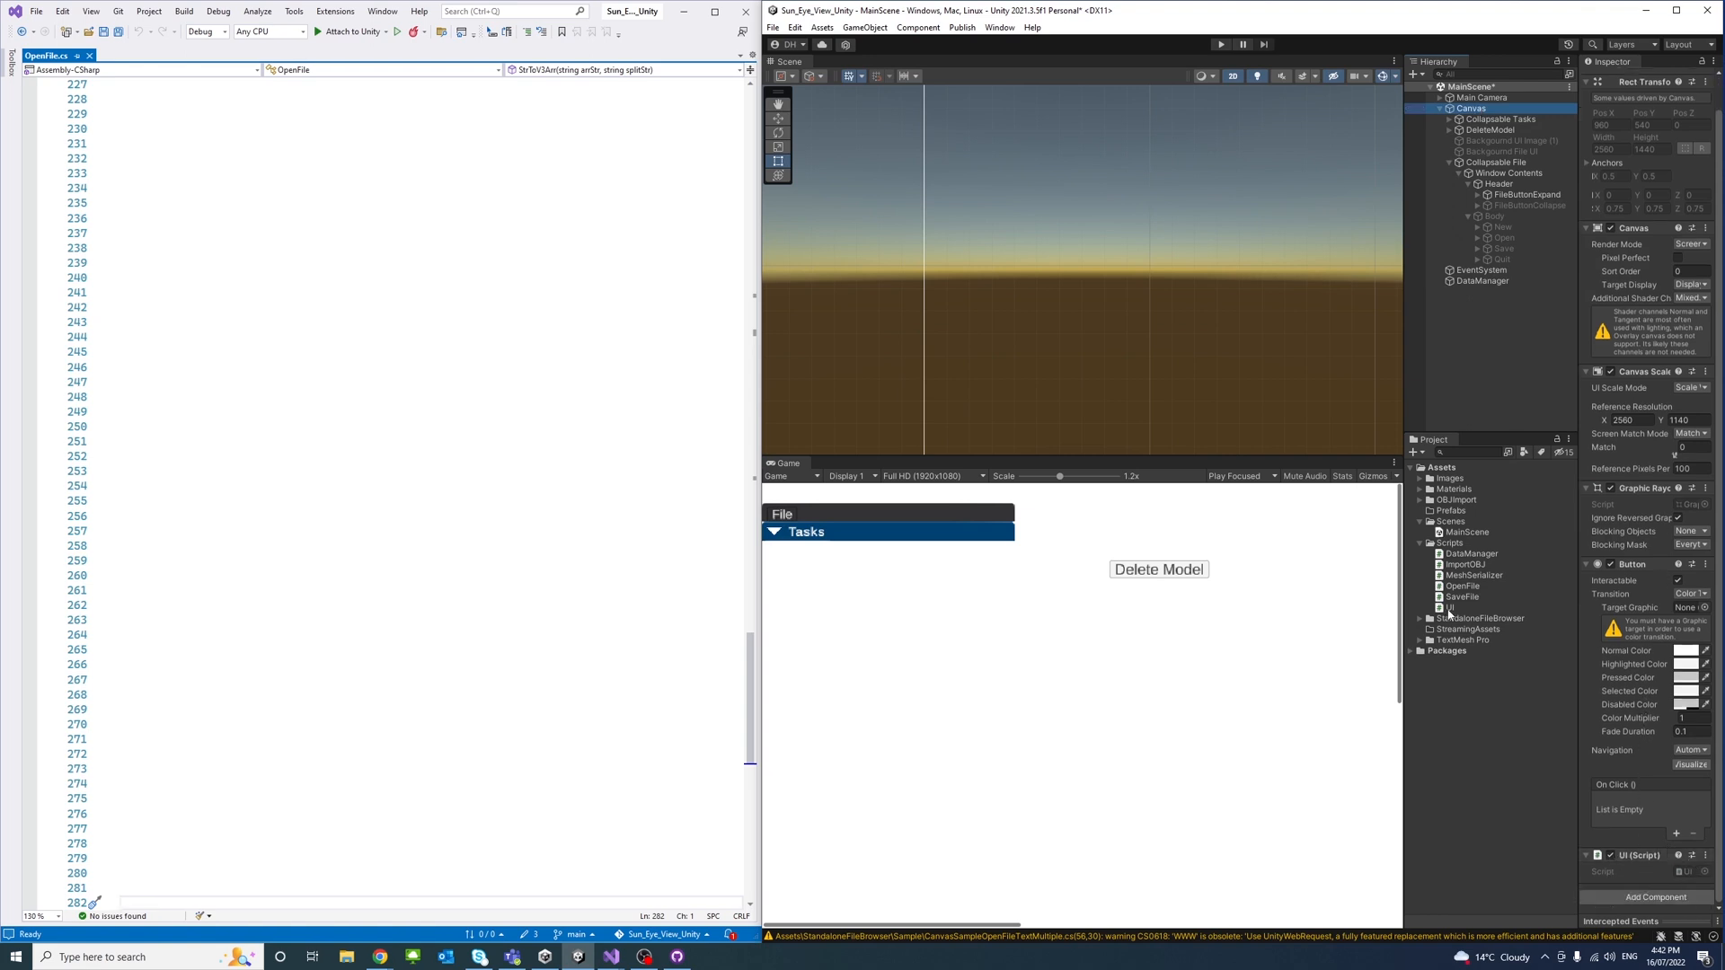
Open UI.cs in Visual Studio to review its Update and IsMouseOverUI code
double_click(1451, 608)
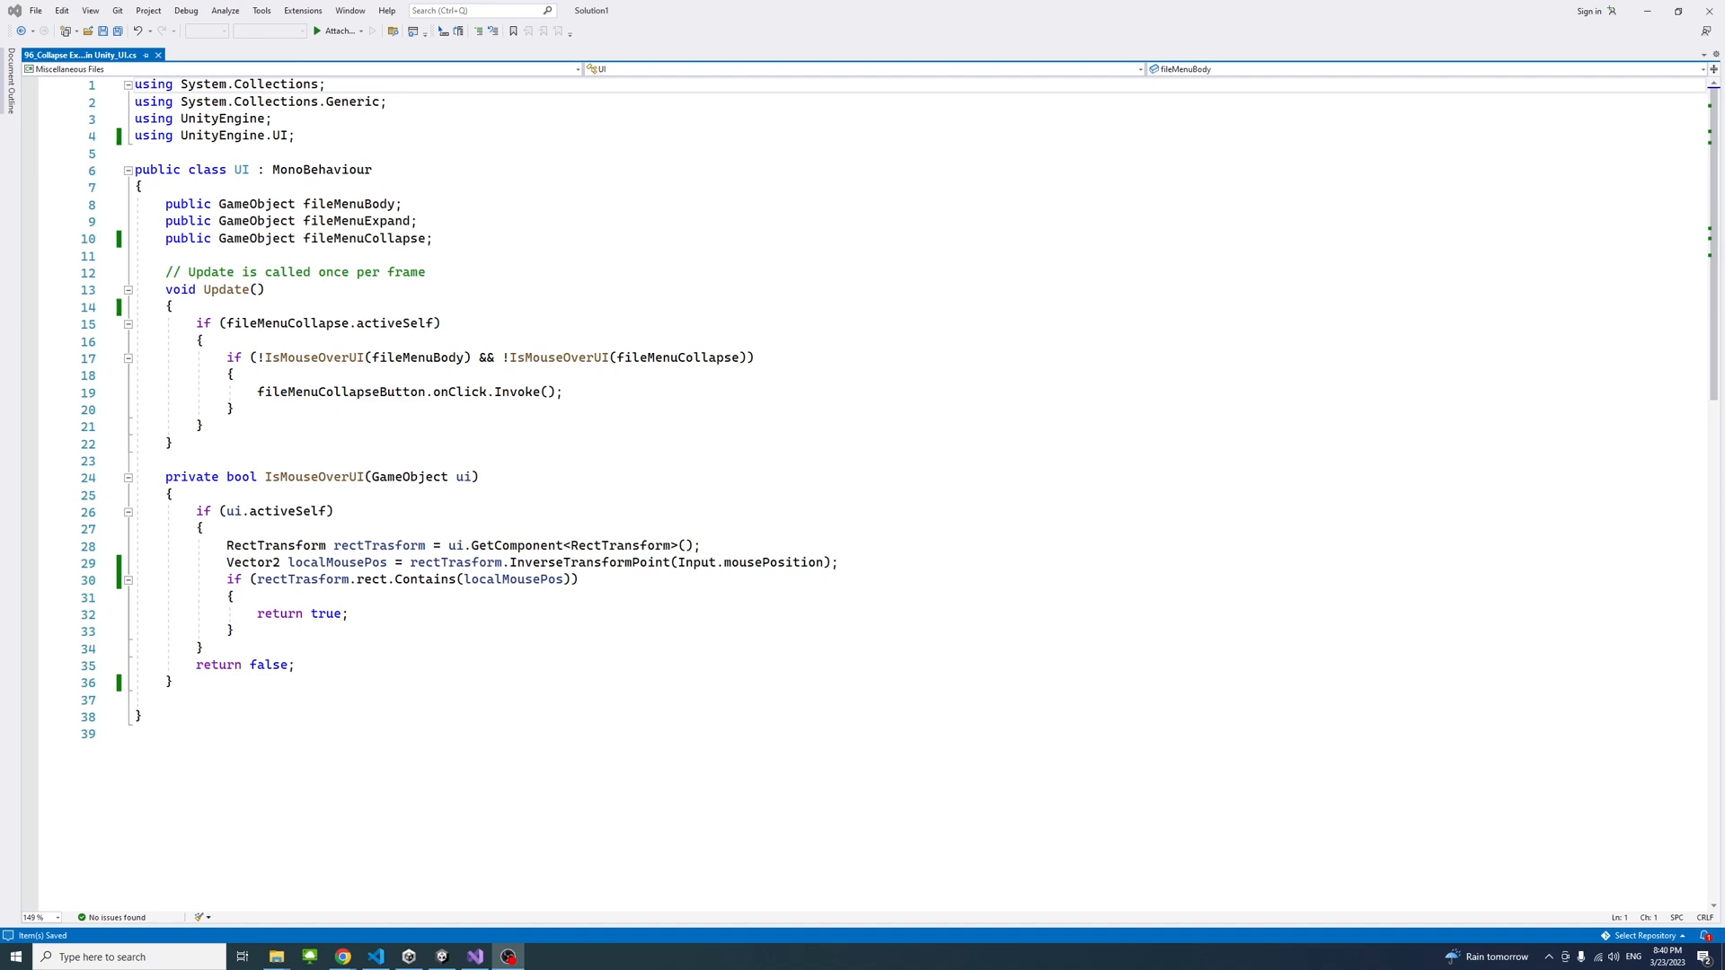
mouse_move(1354, 638)
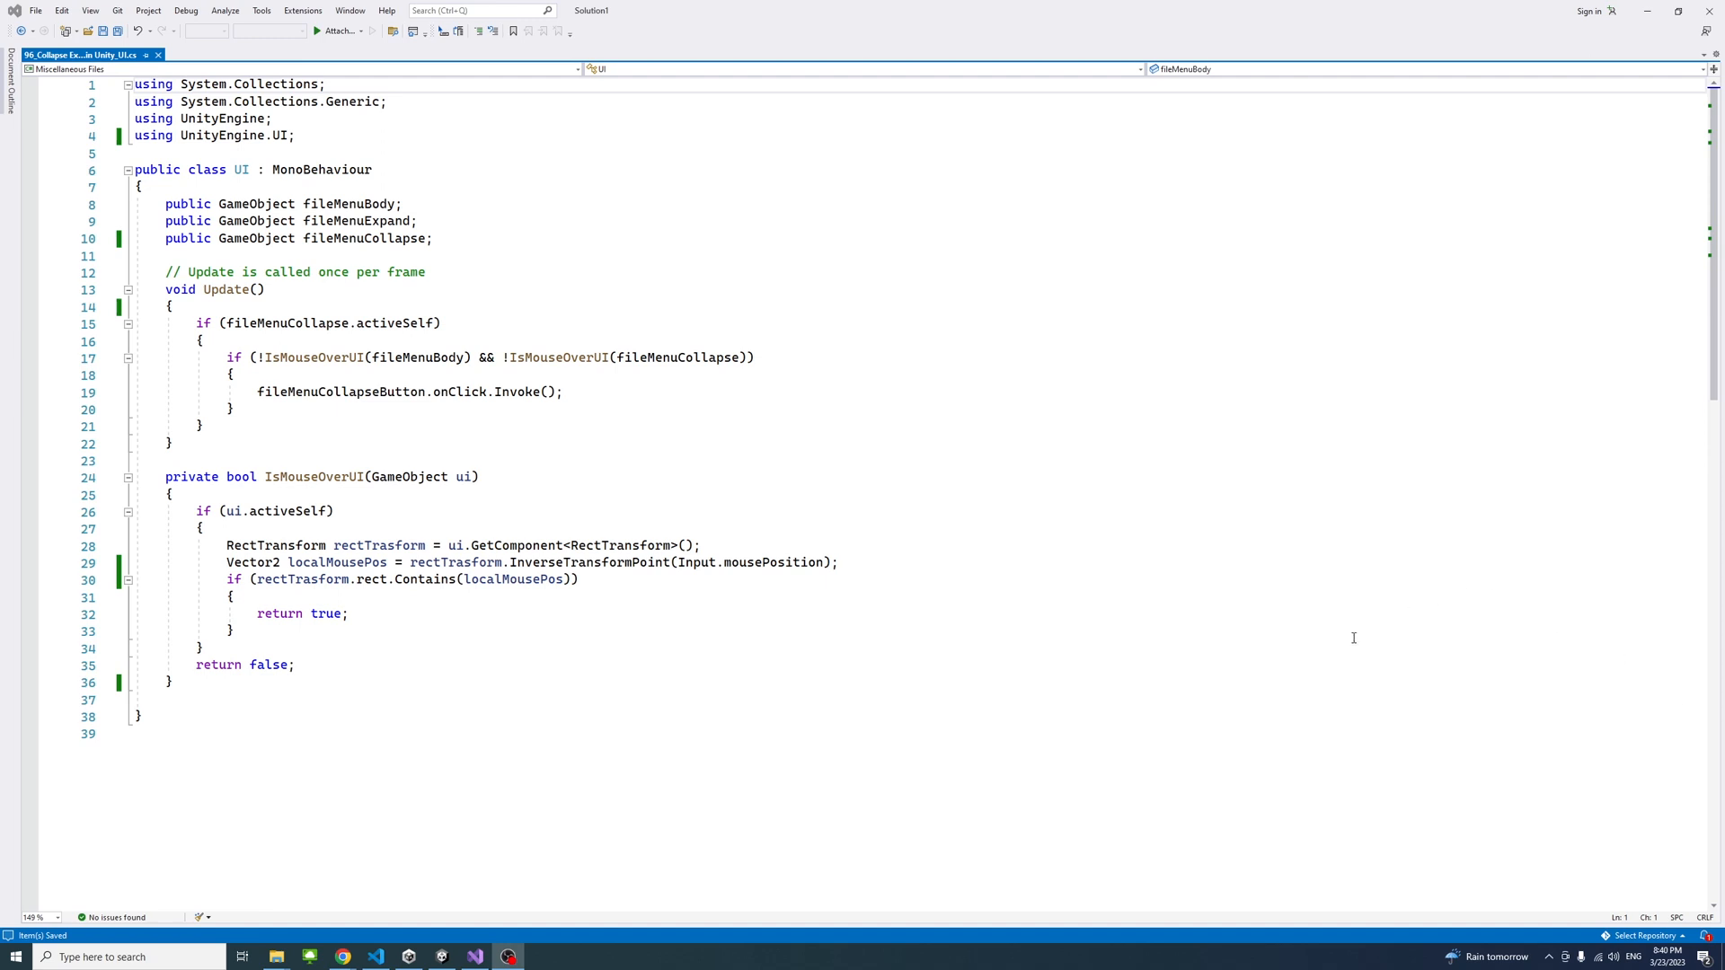
click(232, 631)
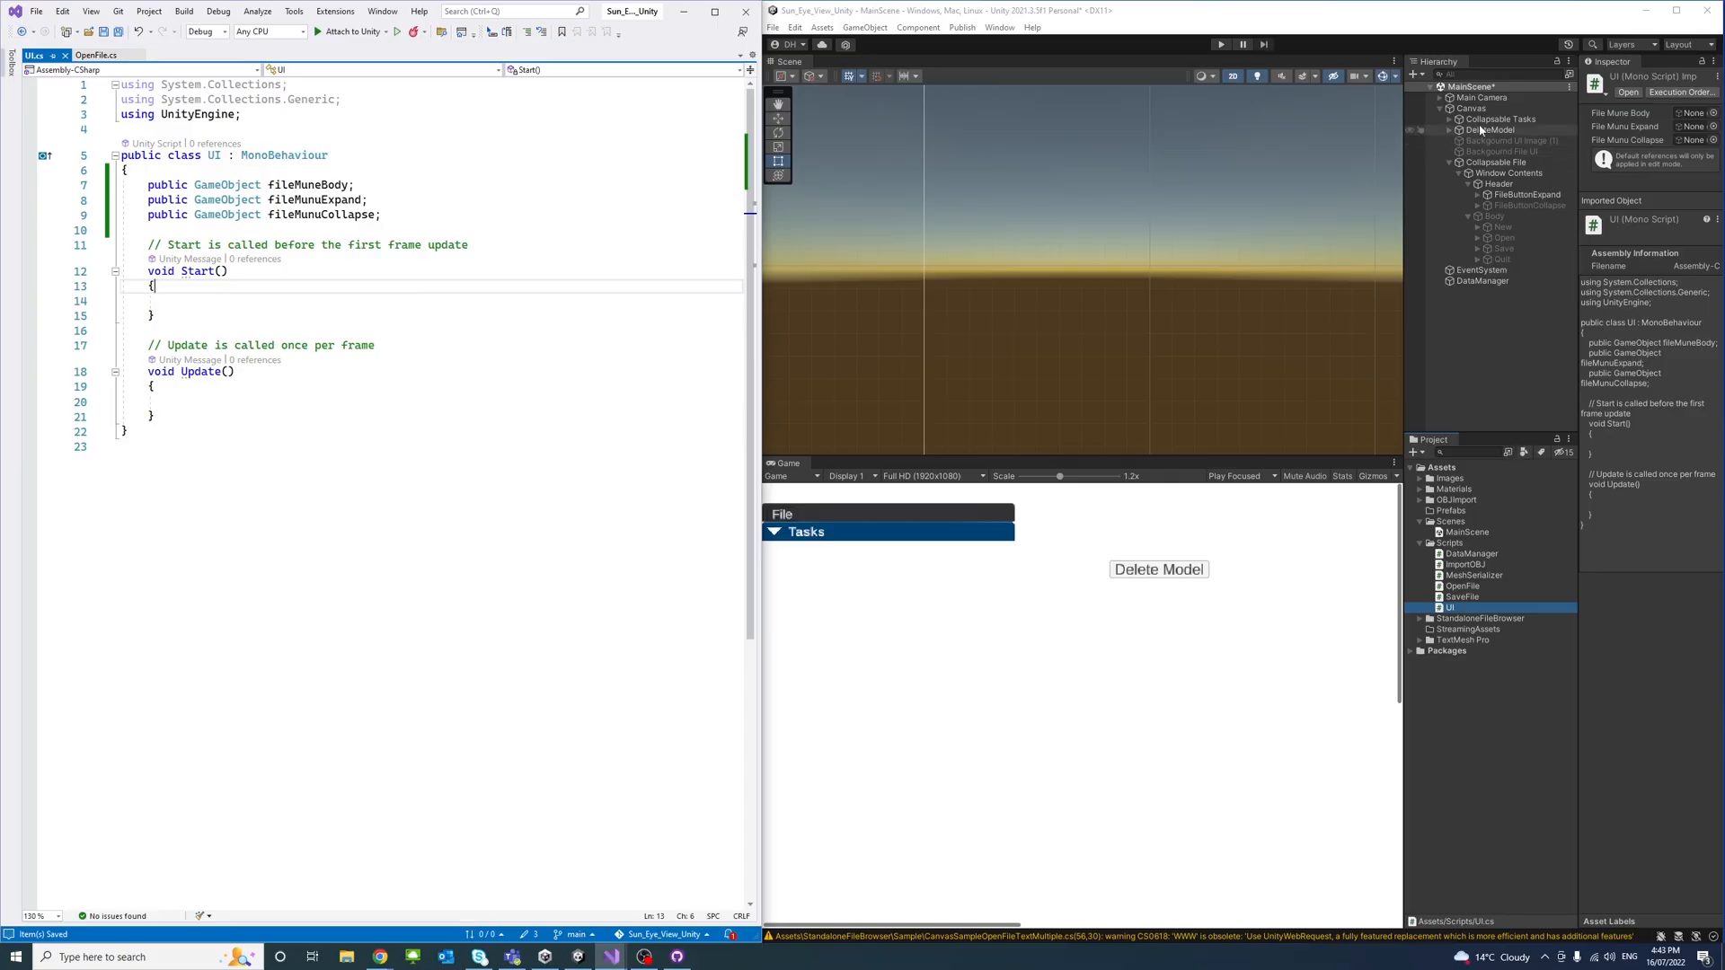
Inspect the Canvas's UI (Script) File Mune Body, Expand and Collapse fields
click(1471, 108)
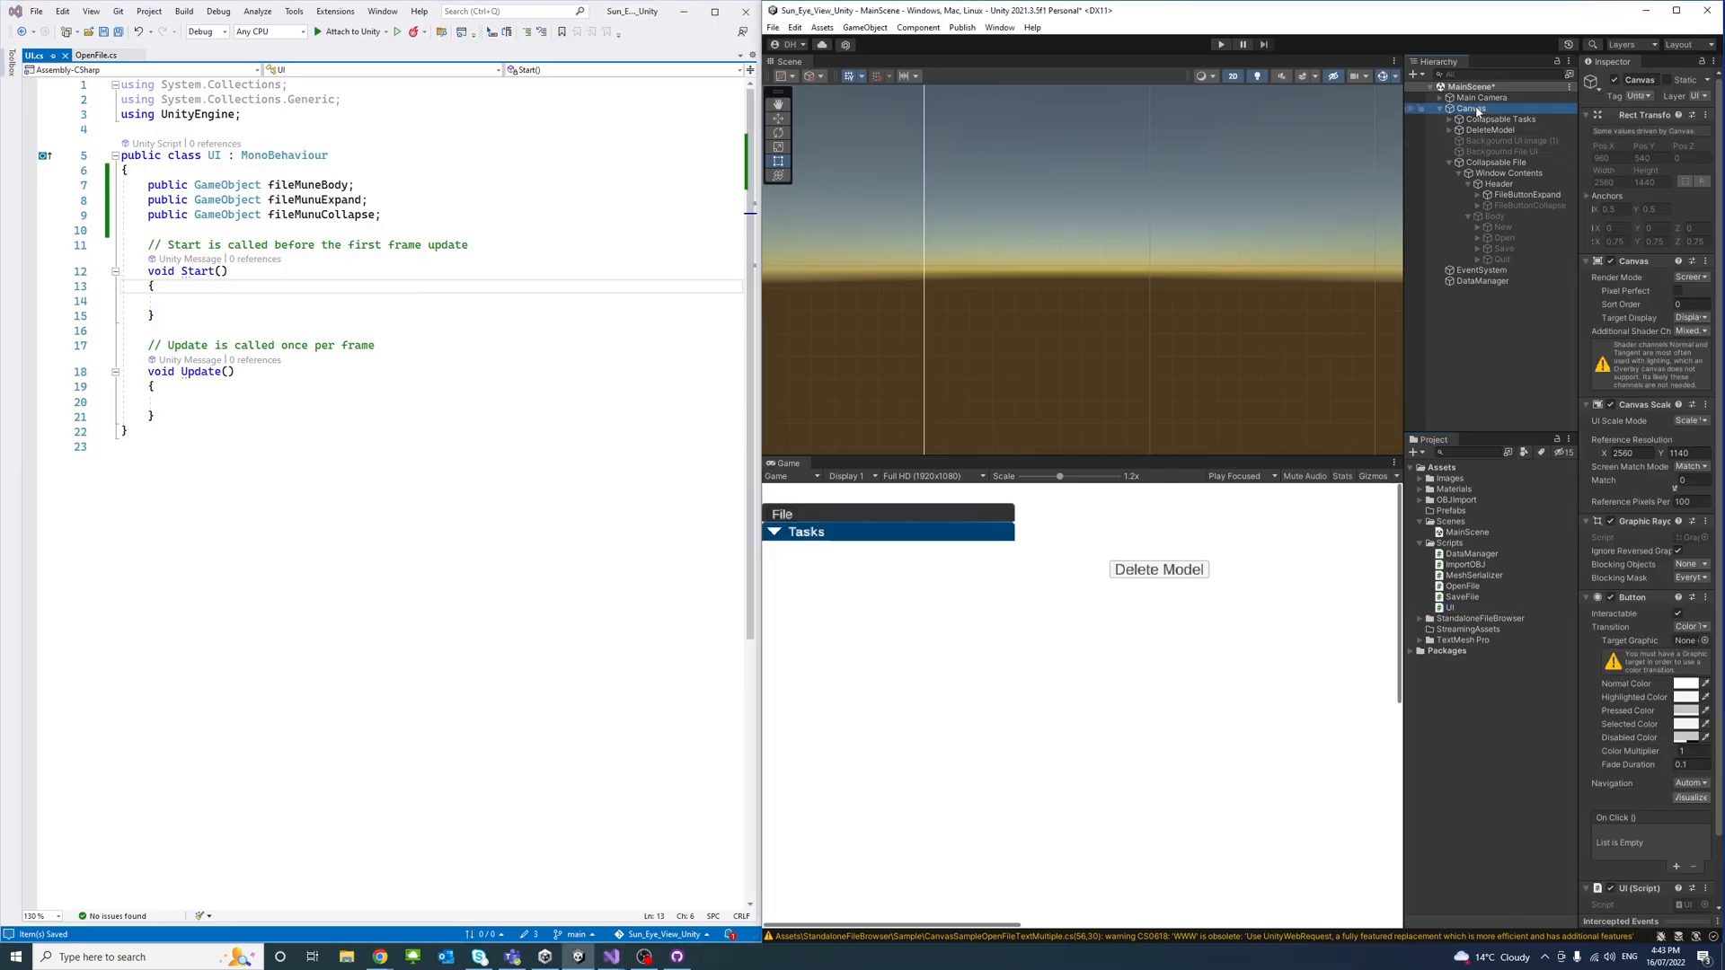
scroll(down, 3)
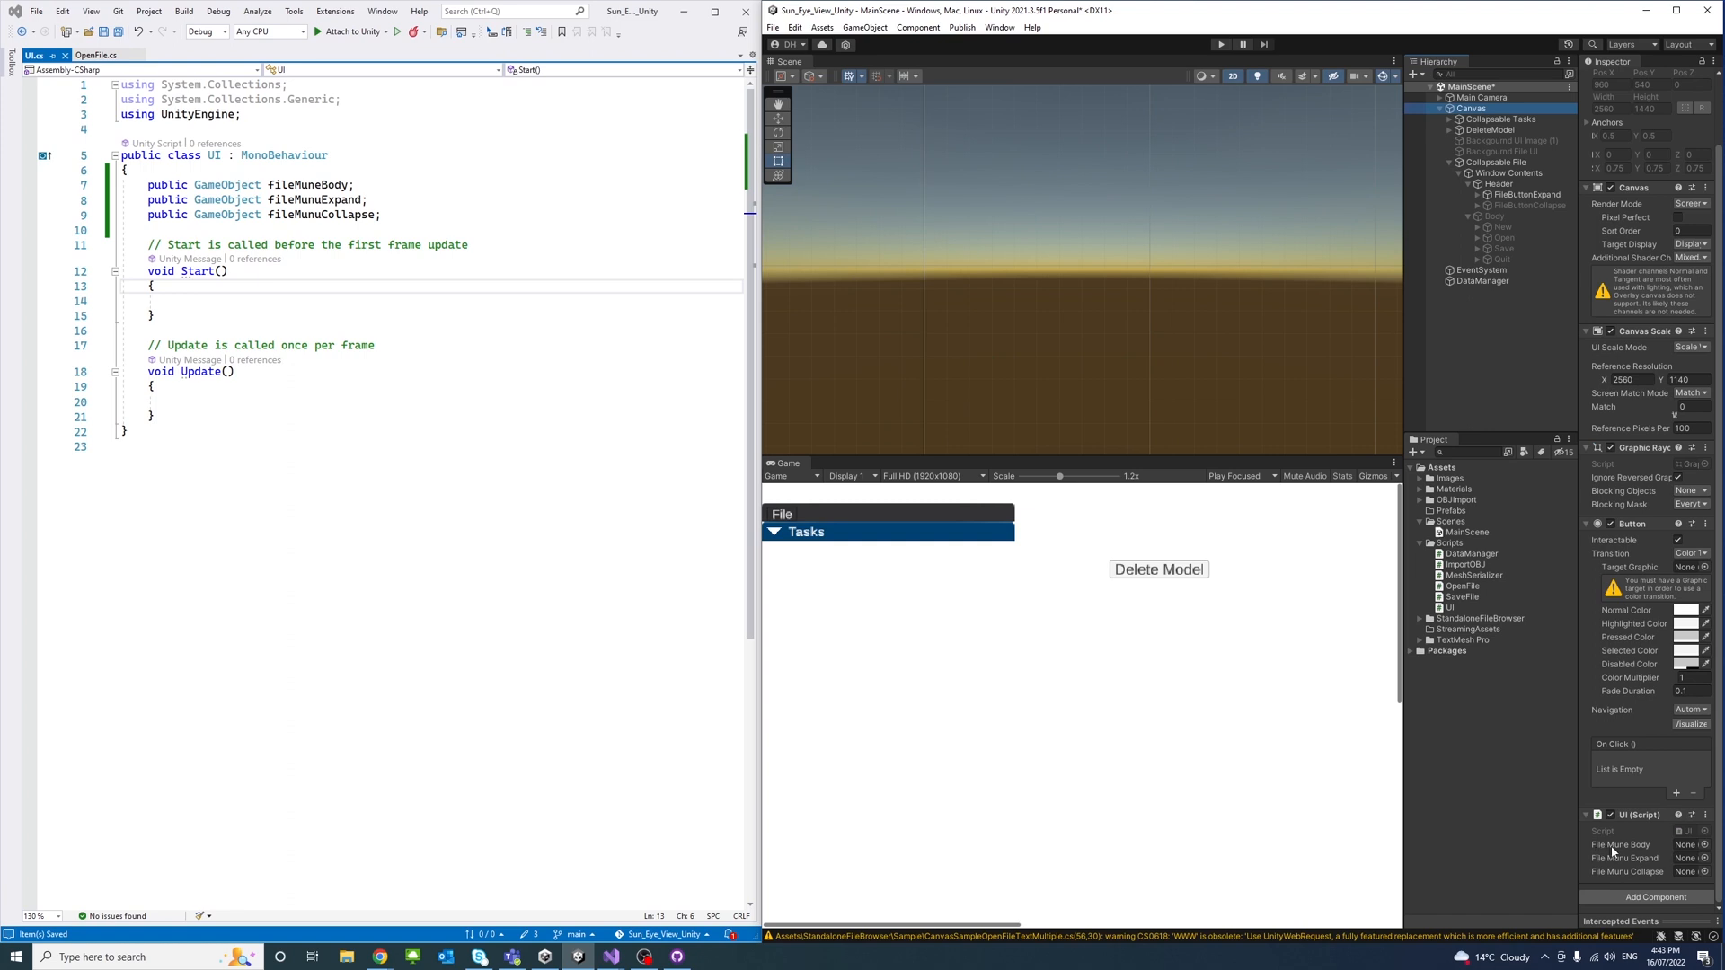
mouse_move(1662, 838)
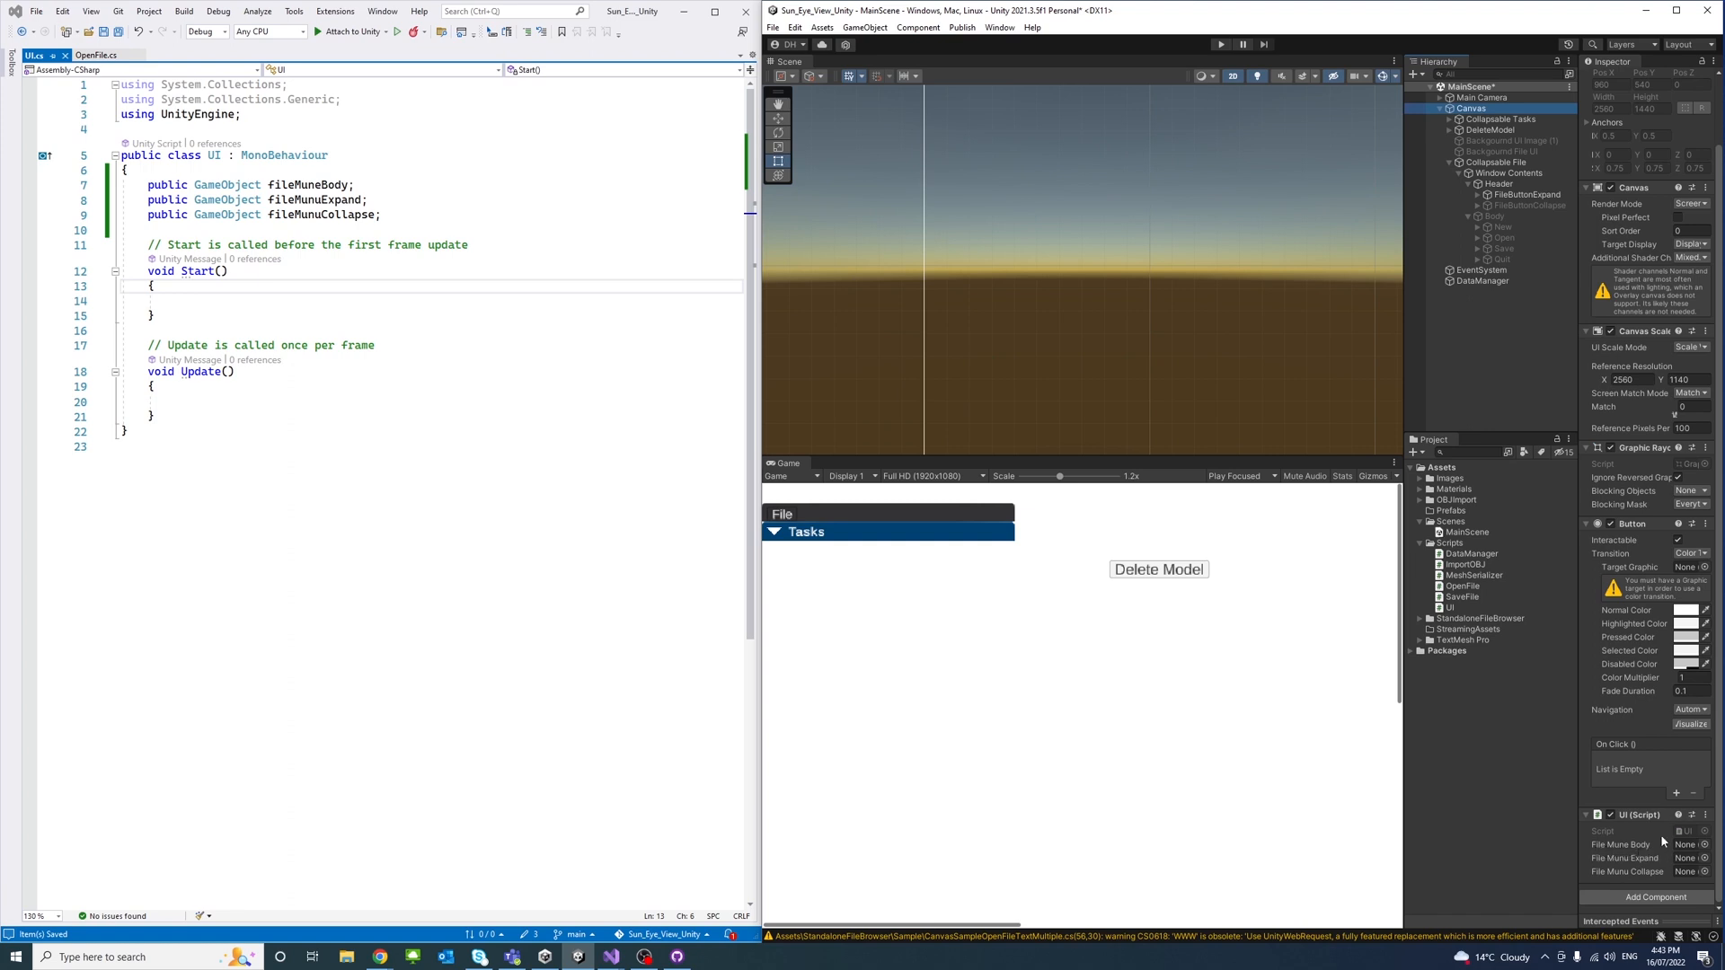
click(1494, 217)
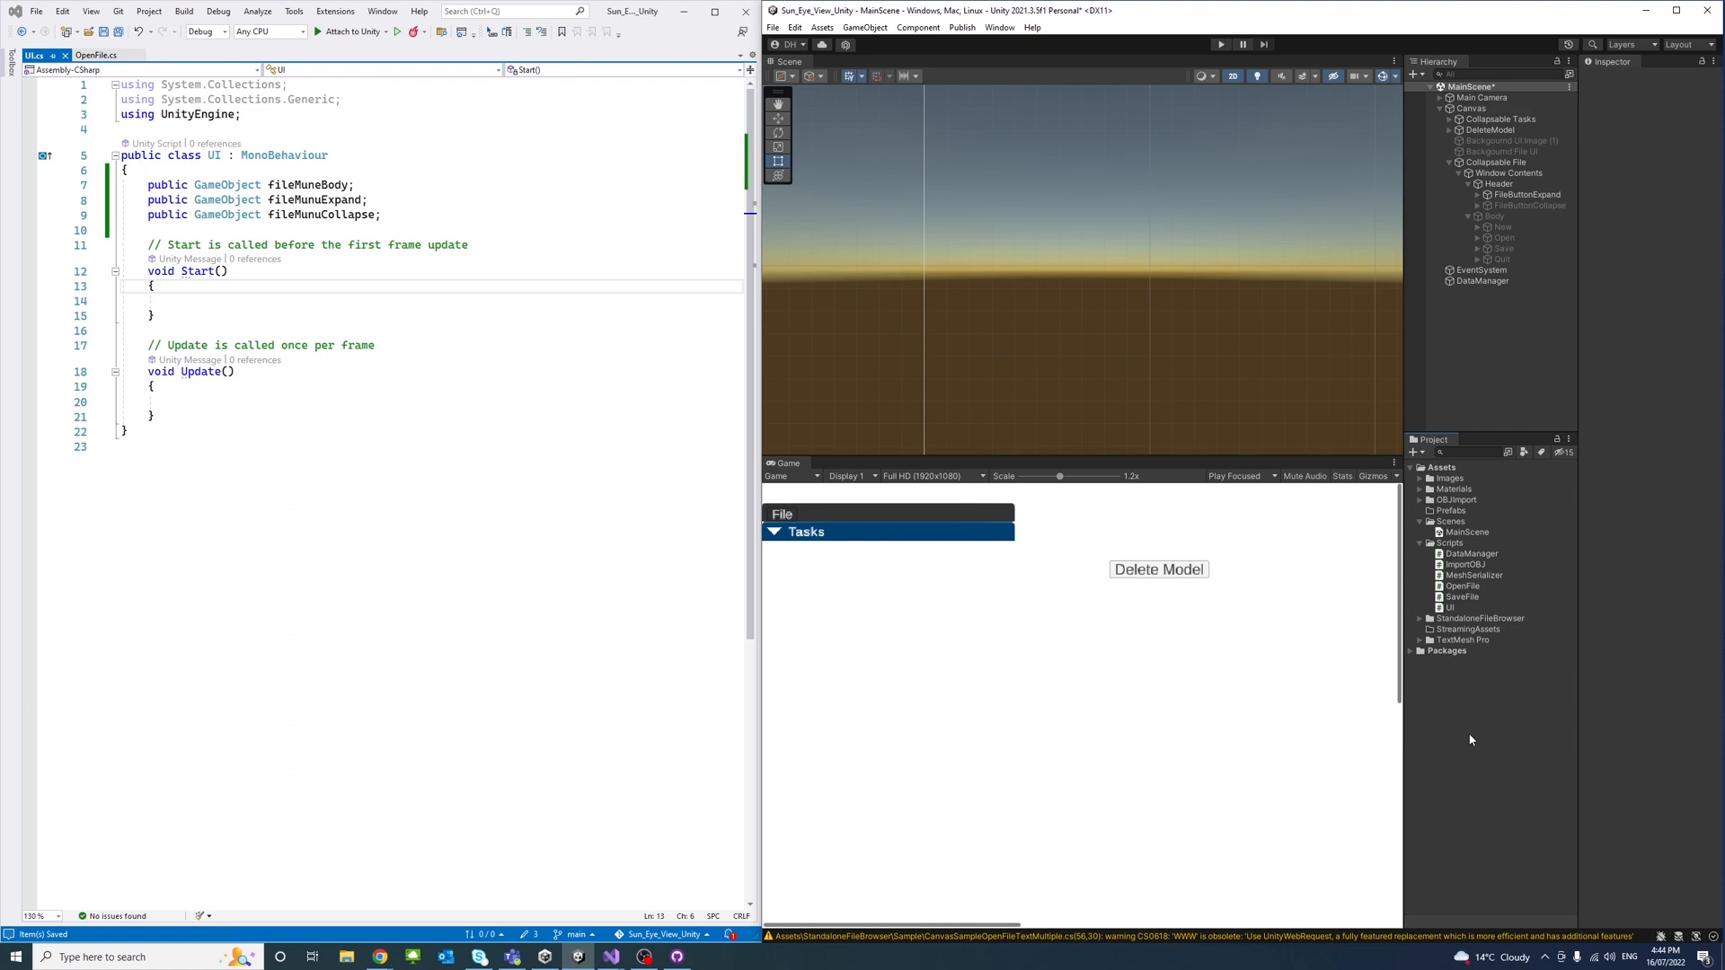
Play the scene to test File menu auto-collapse, then like and subscribe to the video
click(1220, 44)
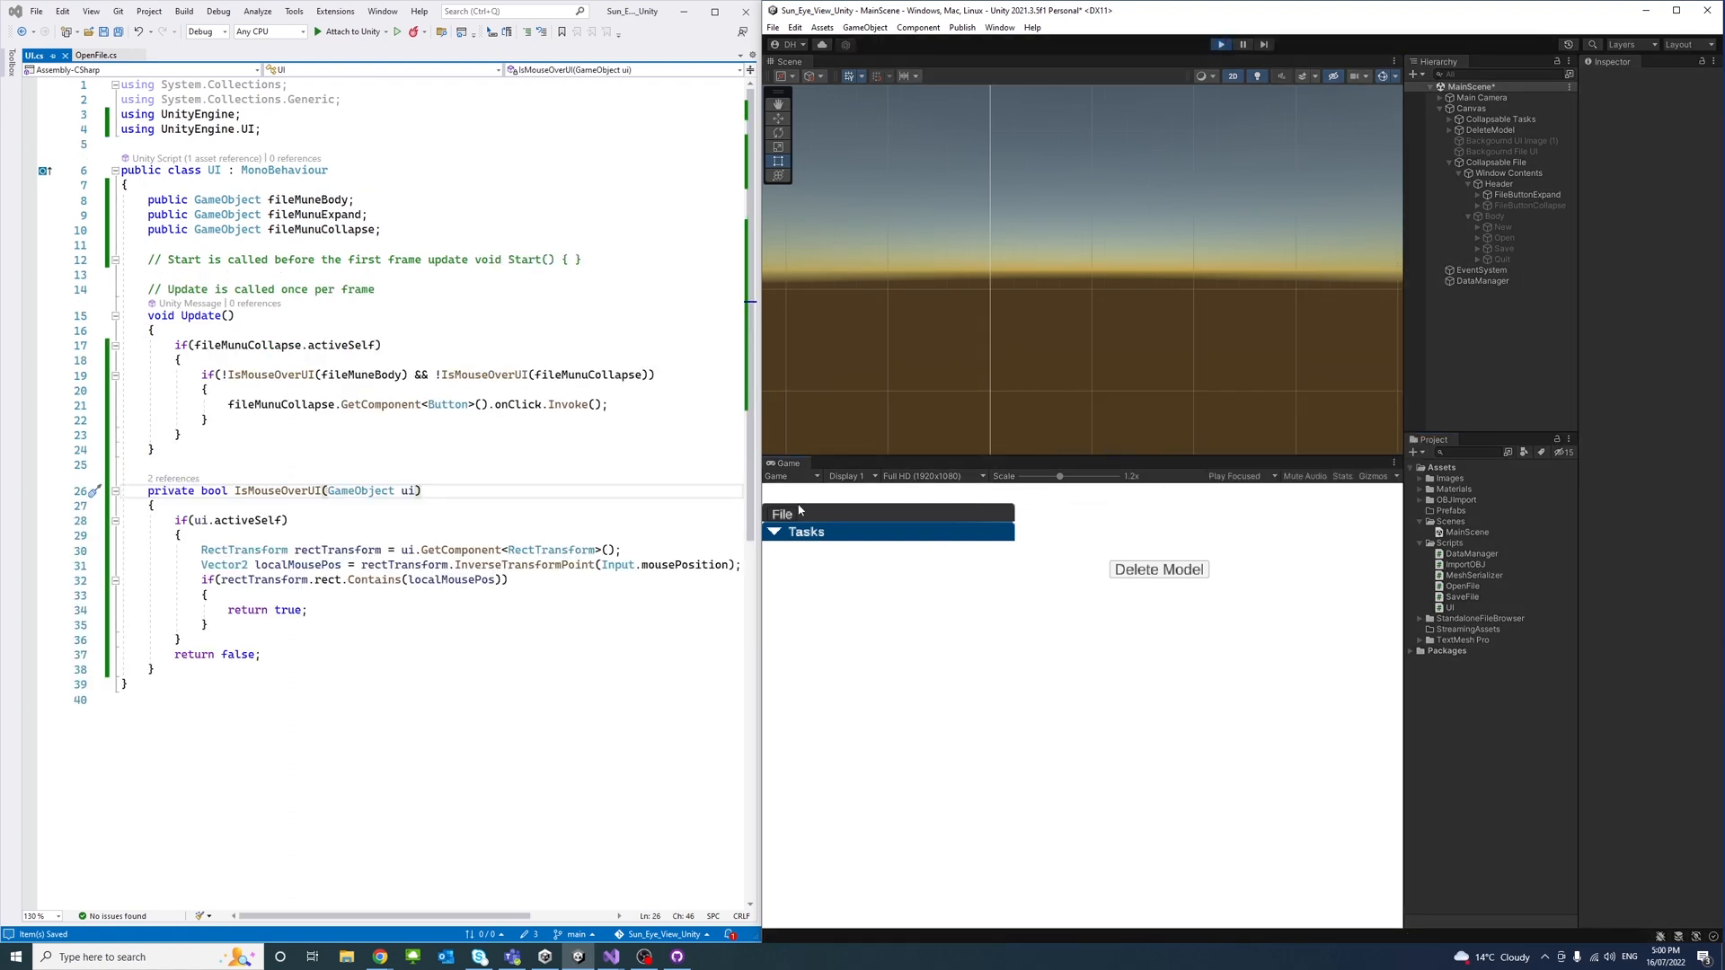
click(783, 514)
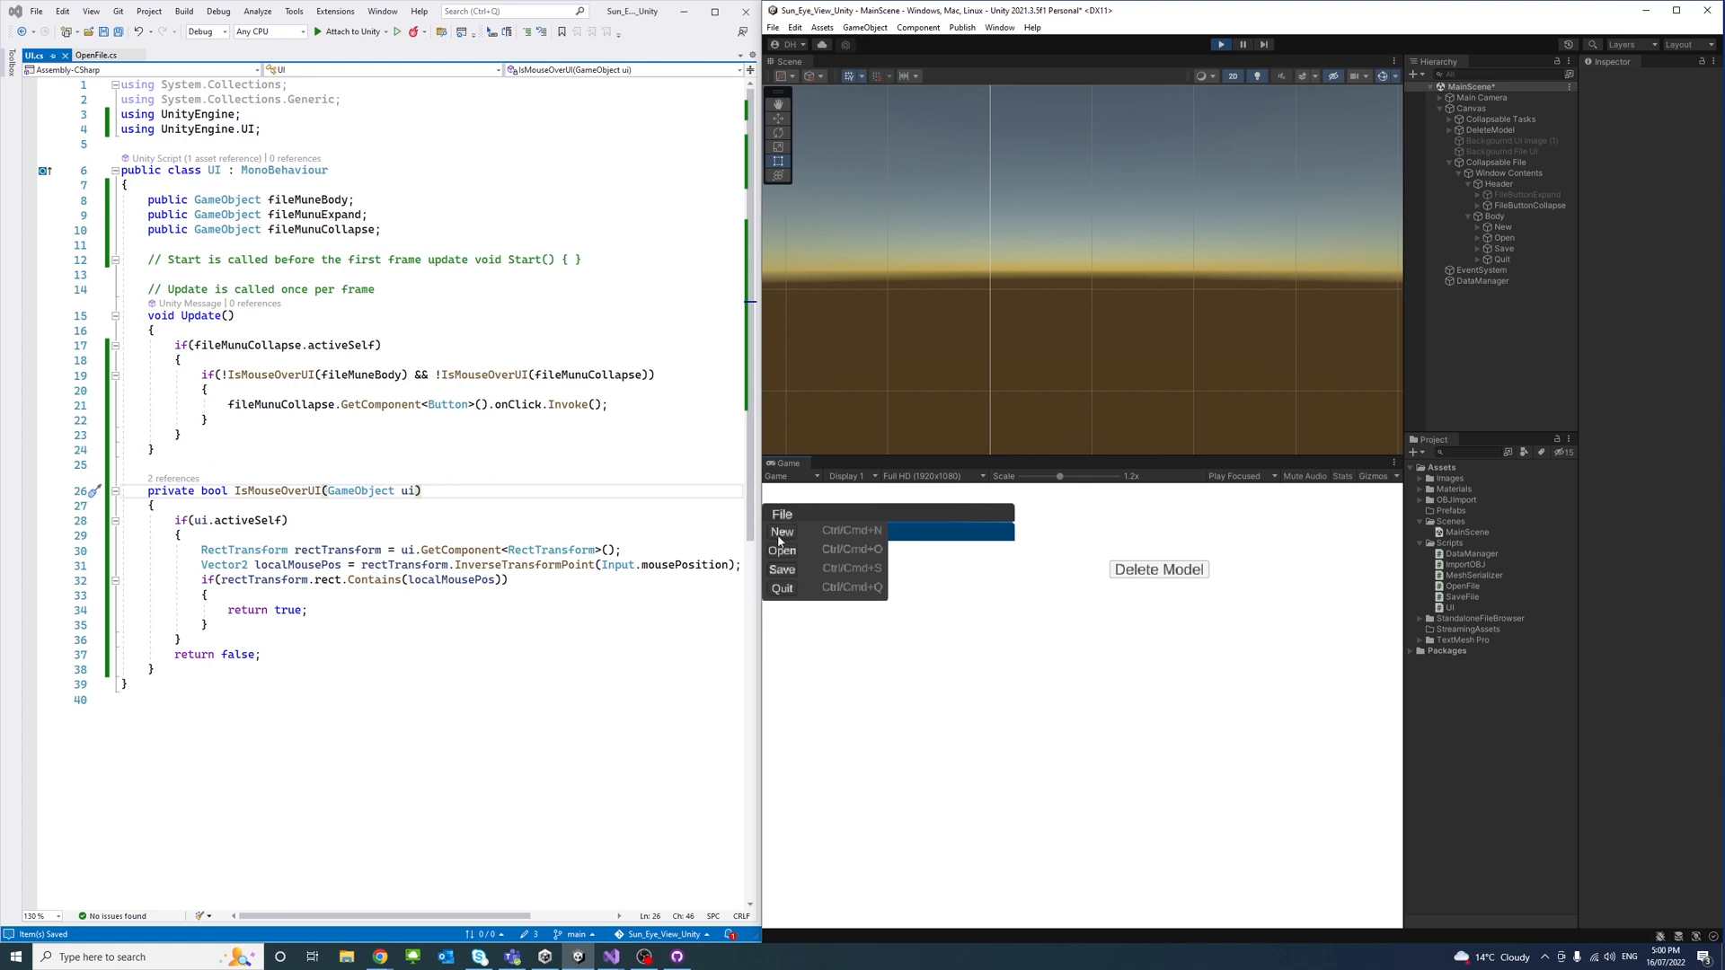
mouse_move(799, 577)
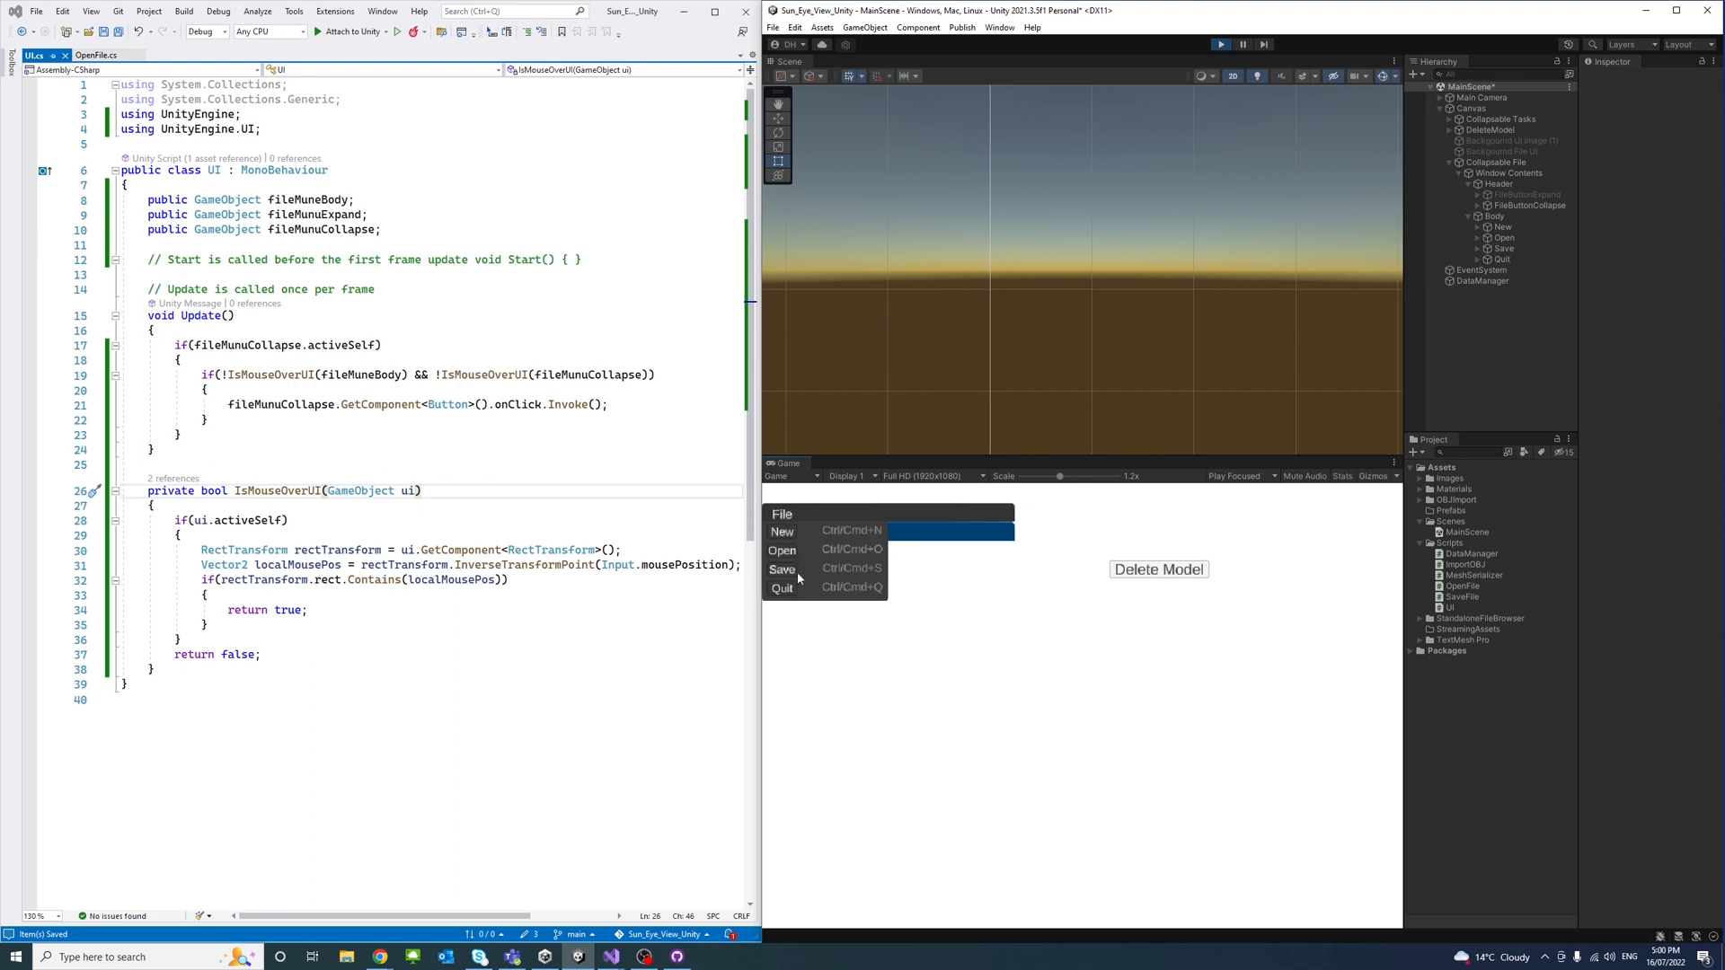
mouse_move(831, 560)
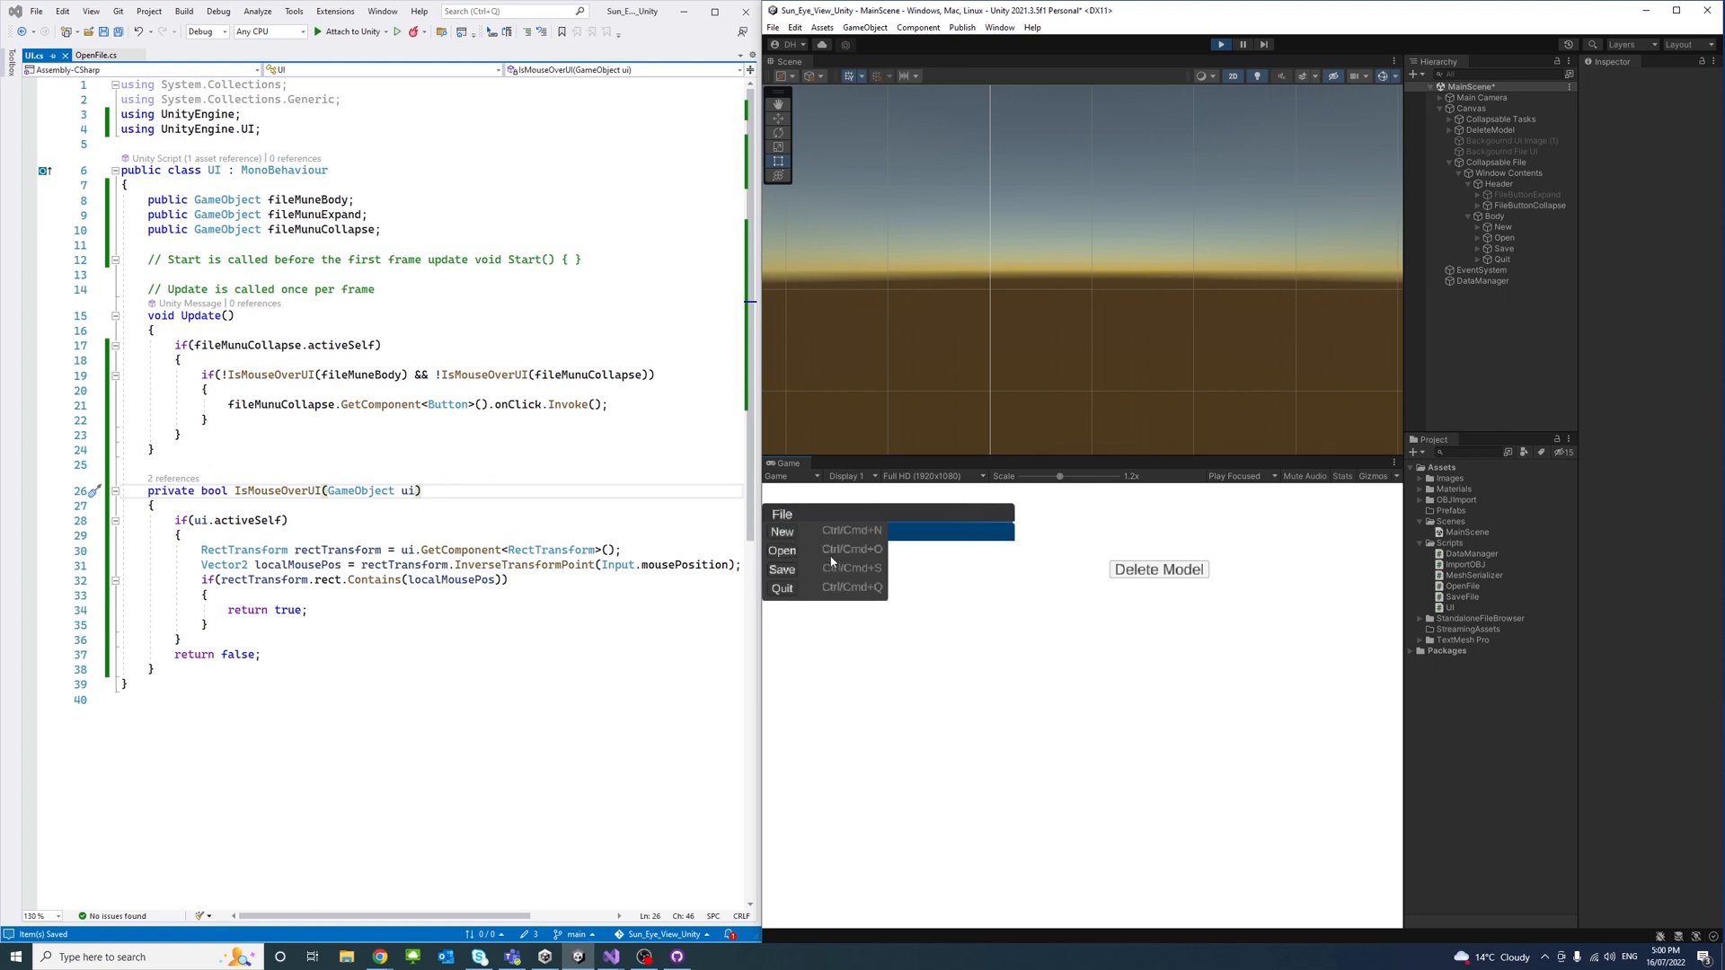
click(782, 514)
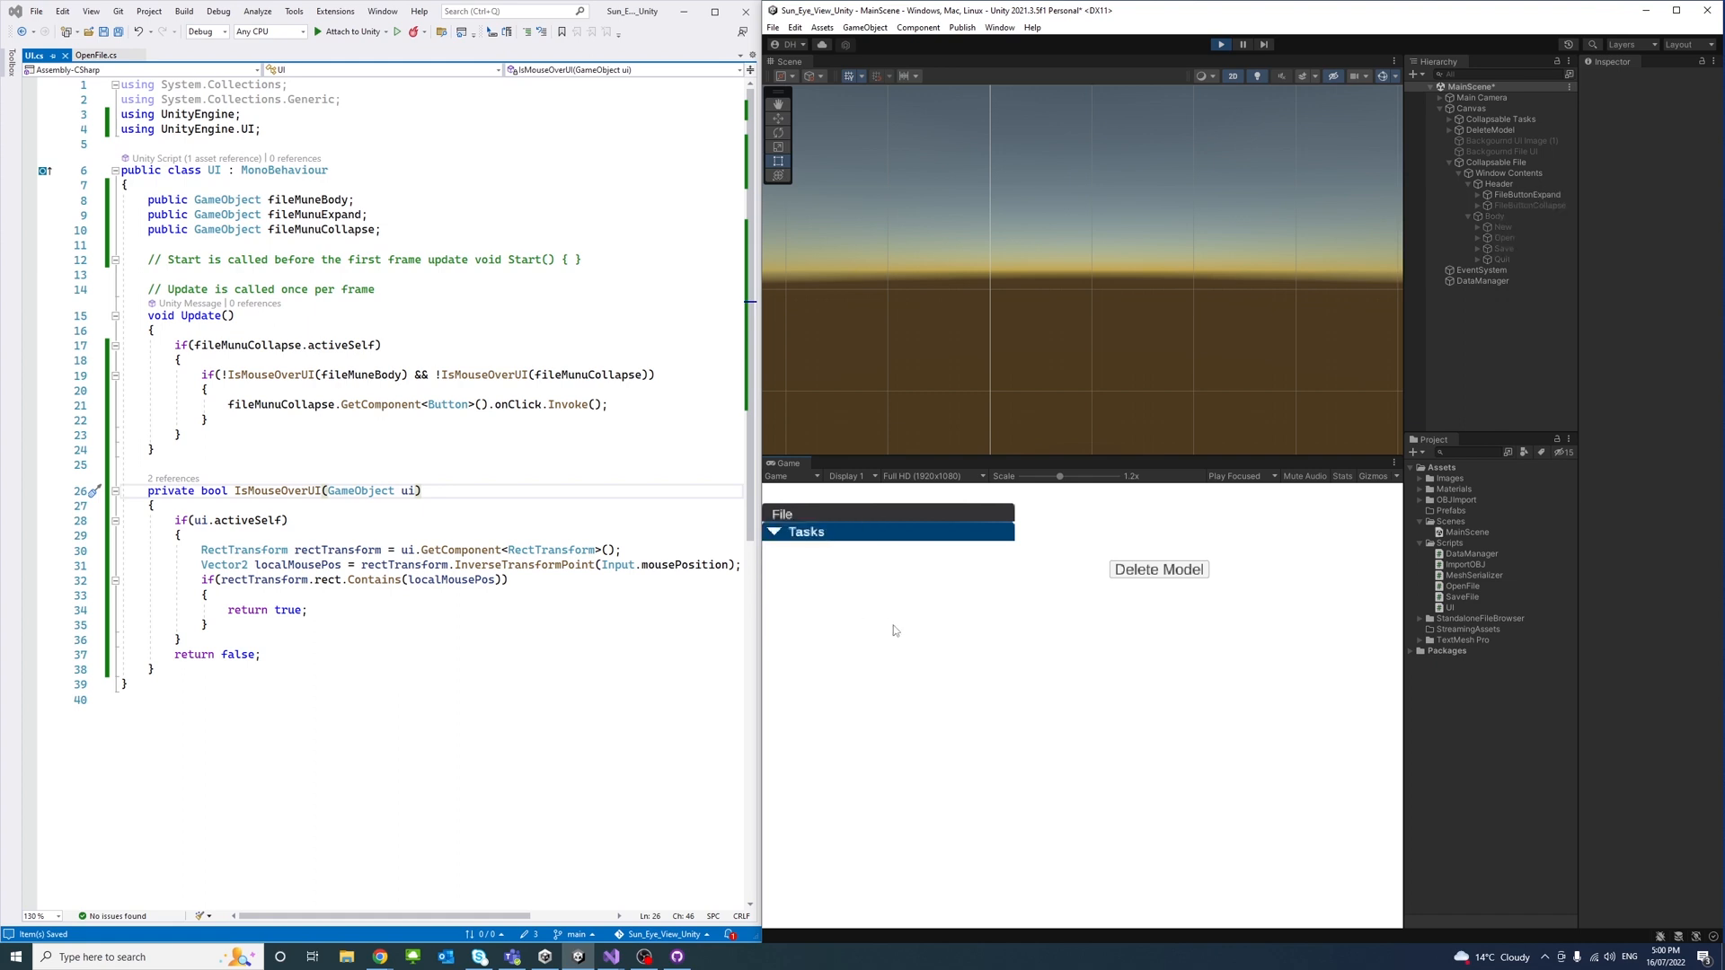
mouse_move(908, 635)
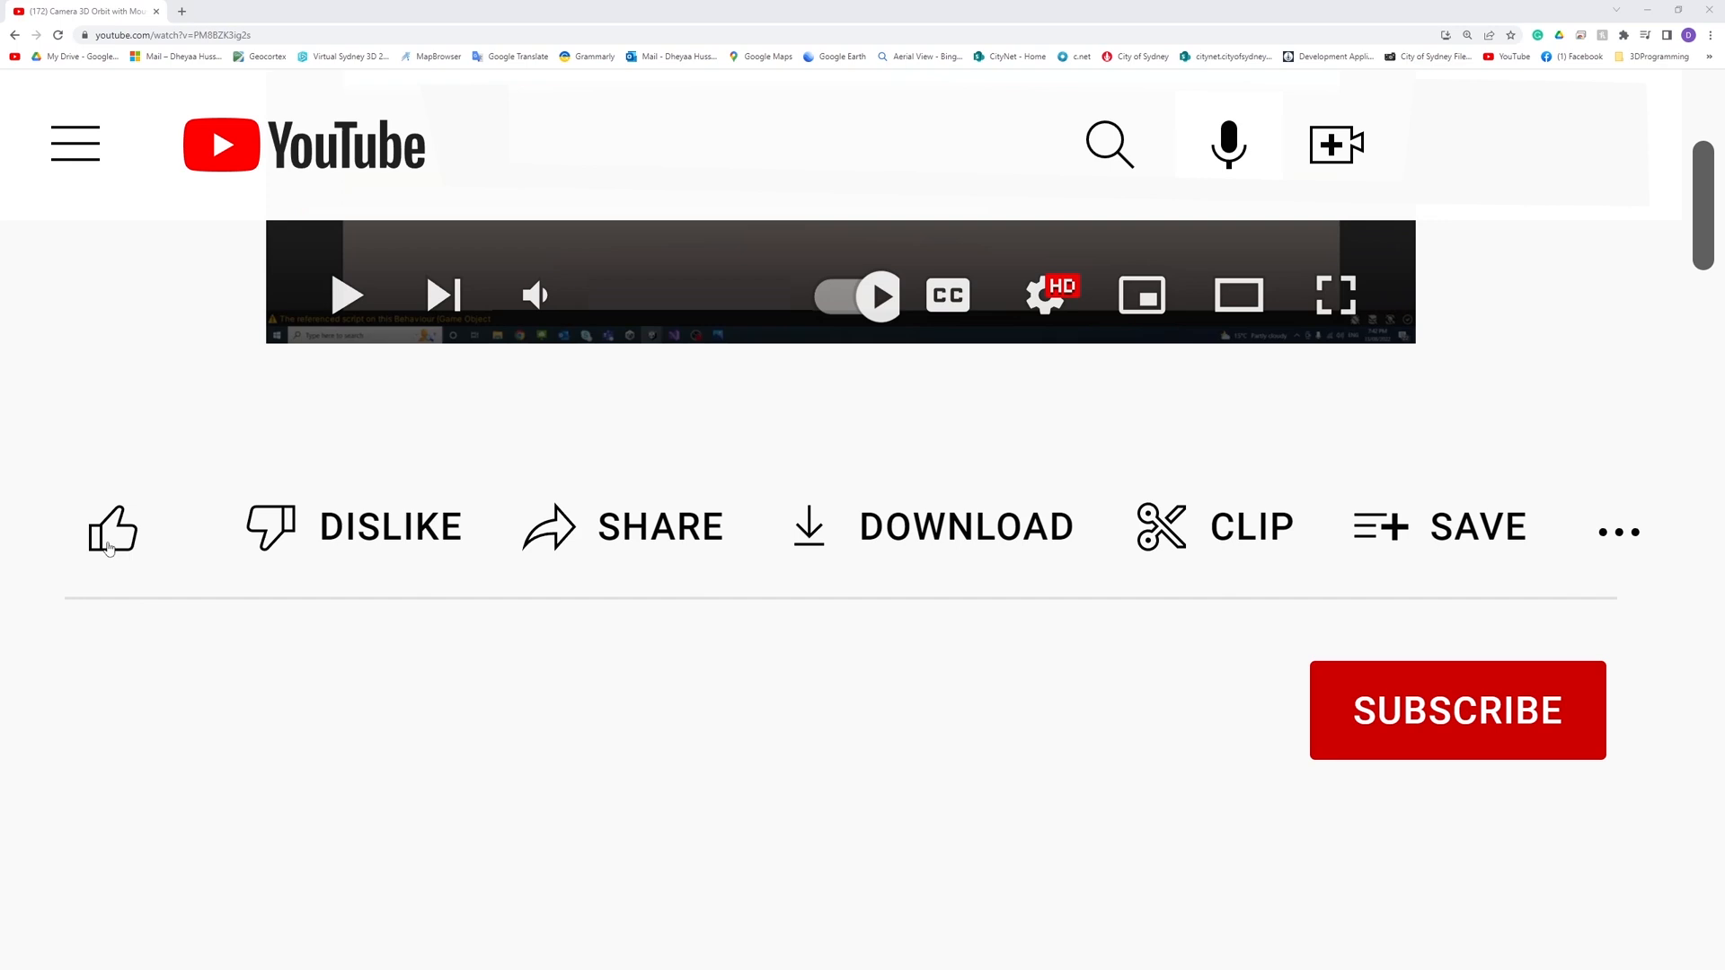
click(1457, 710)
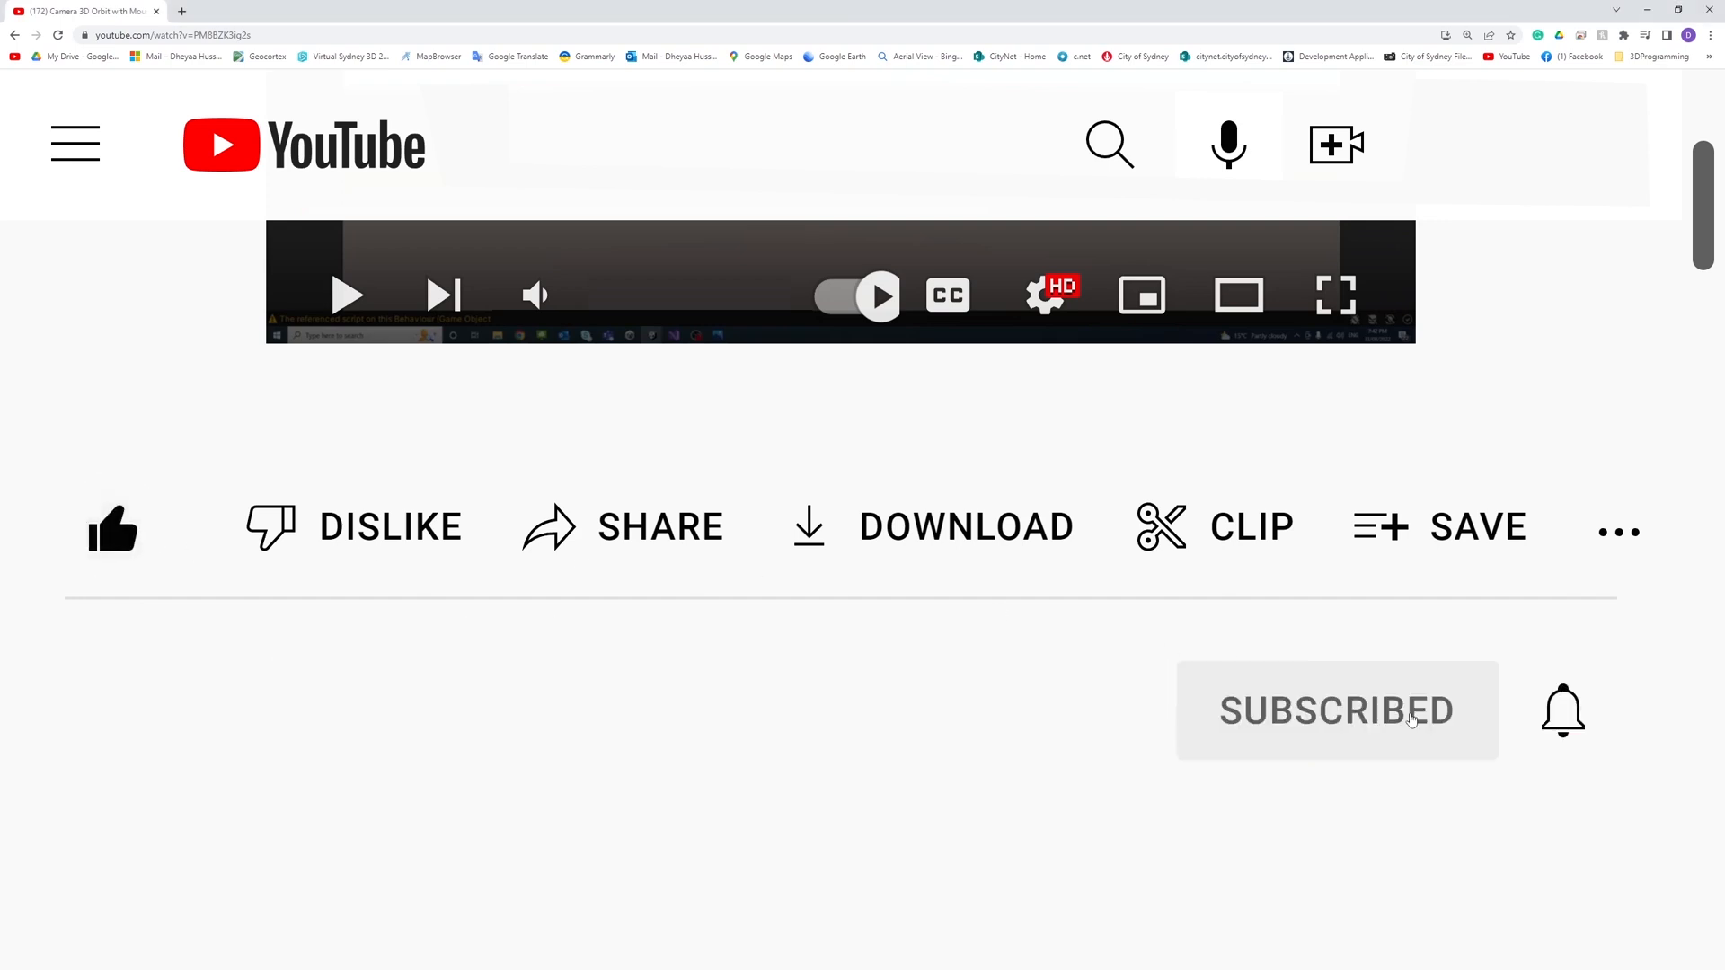
click(1562, 710)
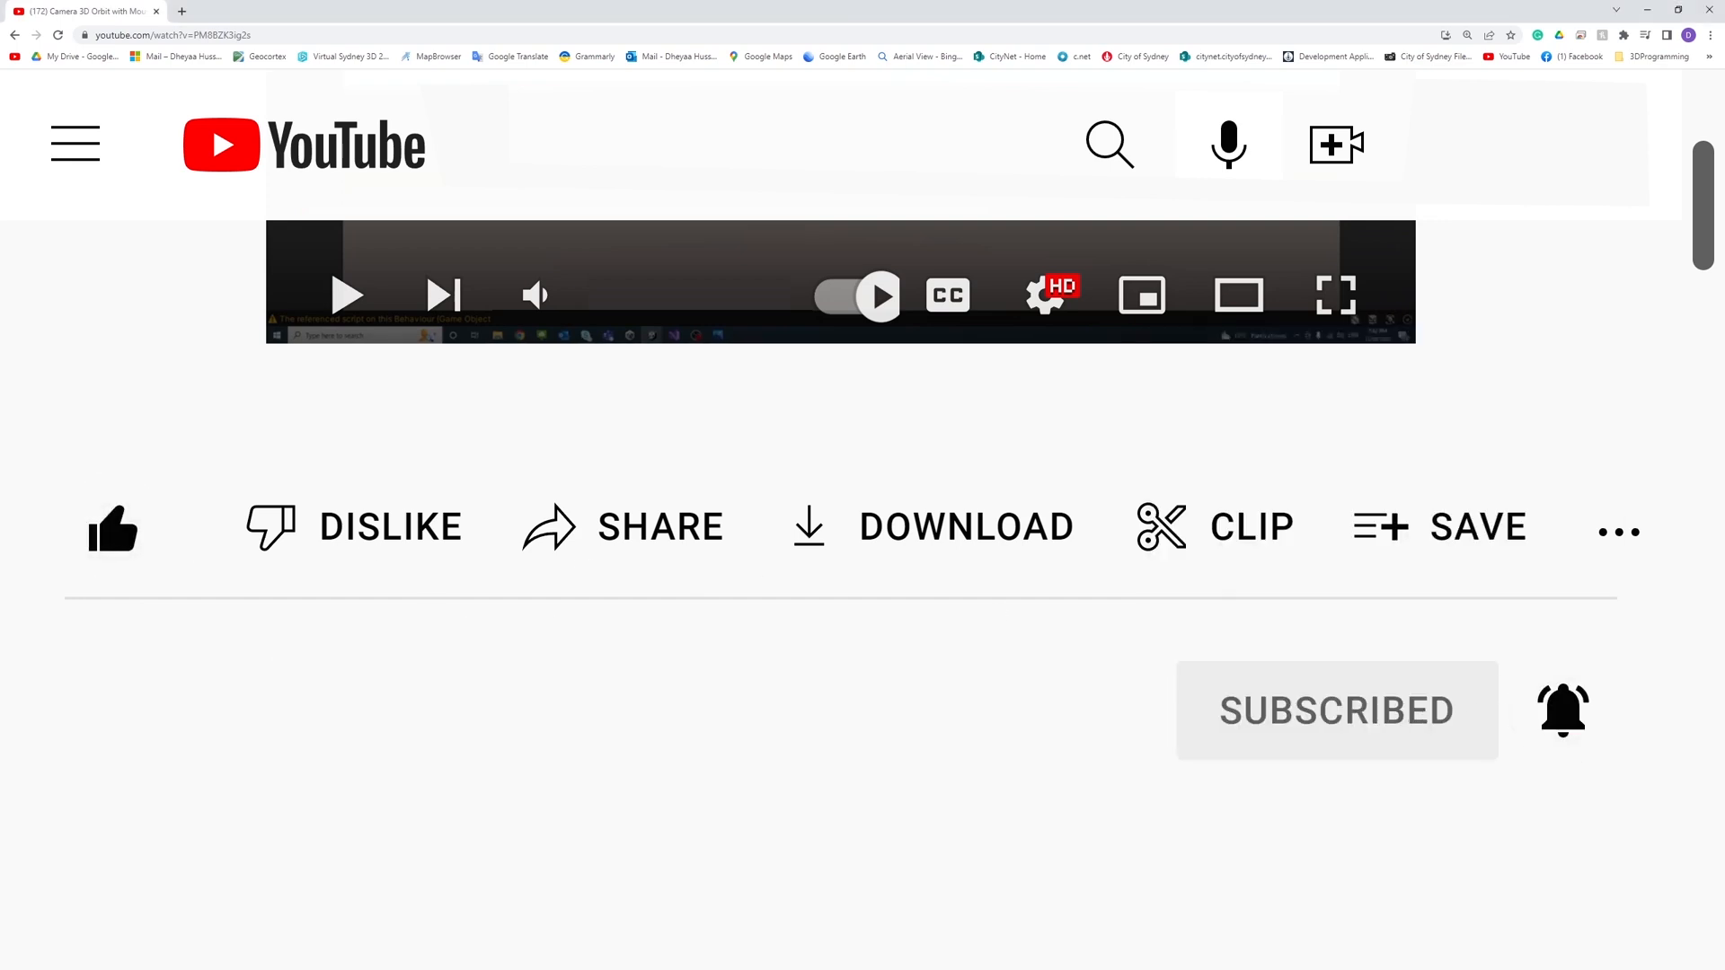